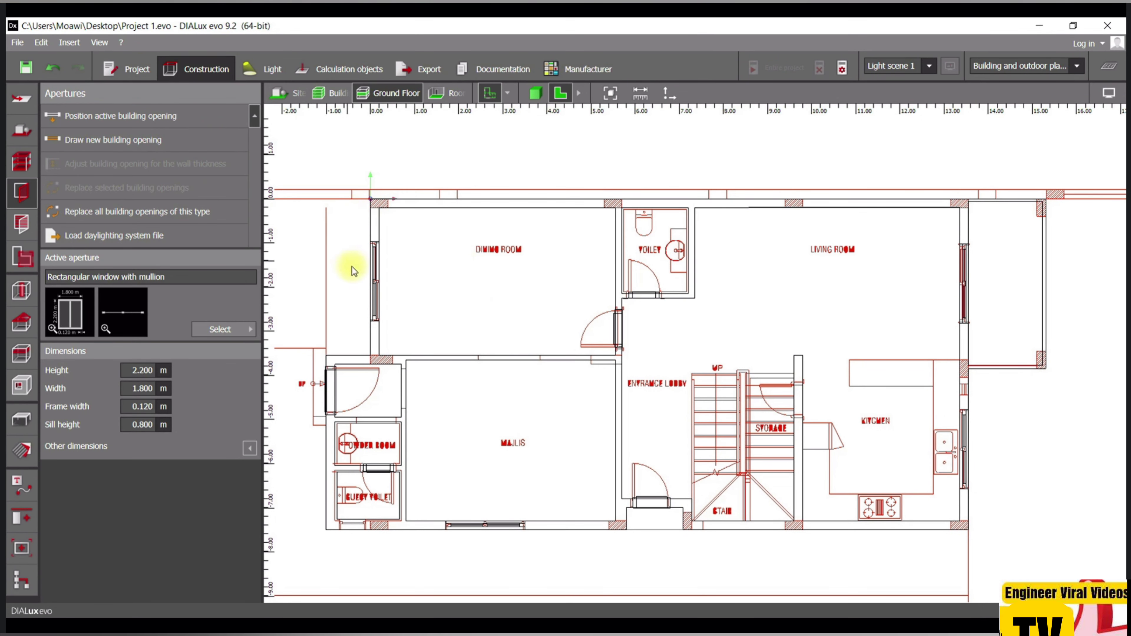
{"action": "mouse_move", "coordinate": [397, 500]}
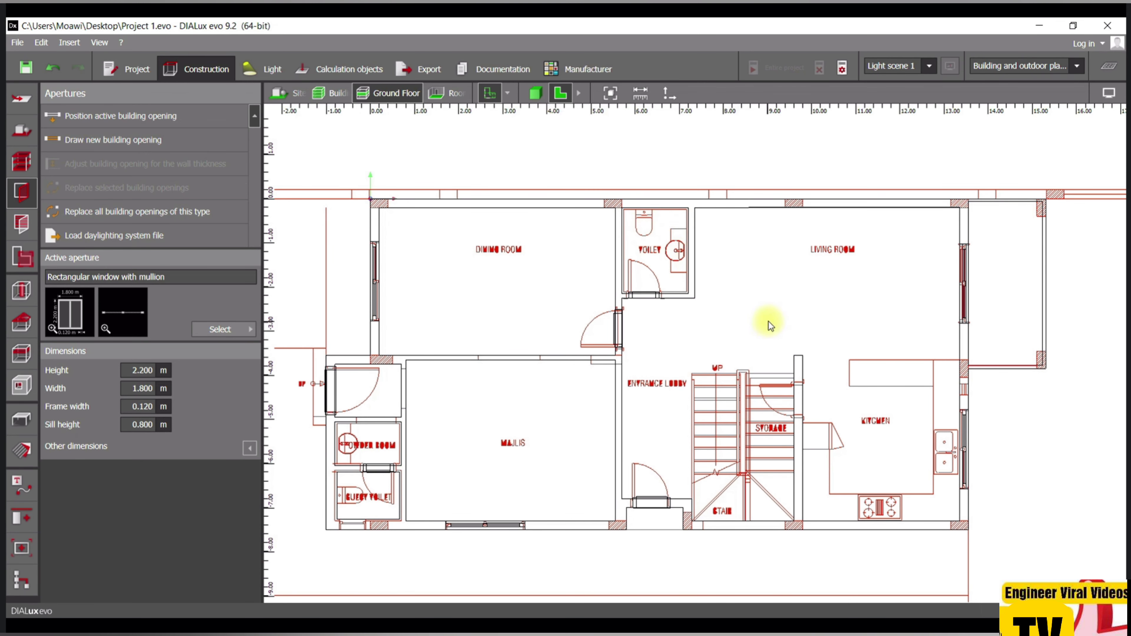
{"action": "mouse_move", "coordinate": [669, 556]}
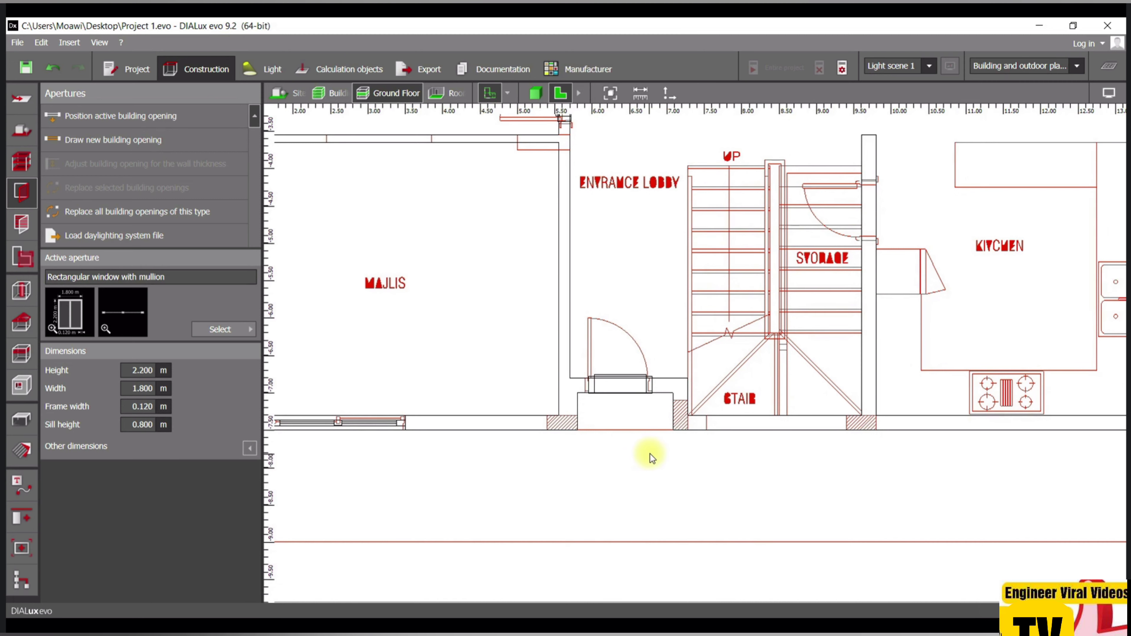
{"action": "mouse_move", "coordinate": [659, 484]}
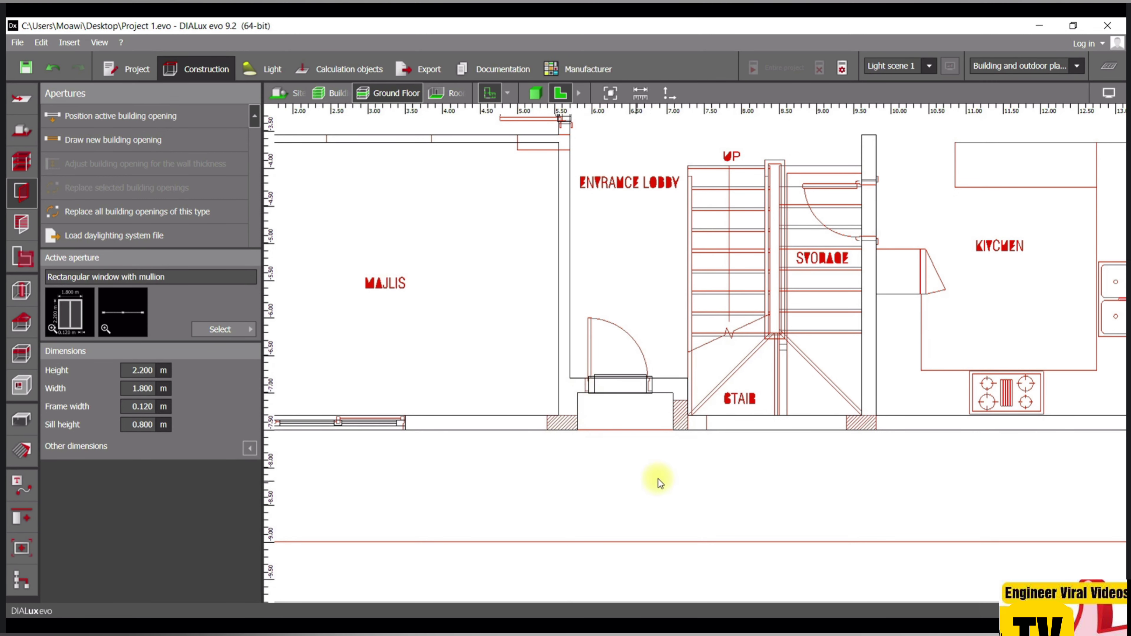
{"action": "mouse_move", "coordinate": [627, 405]}
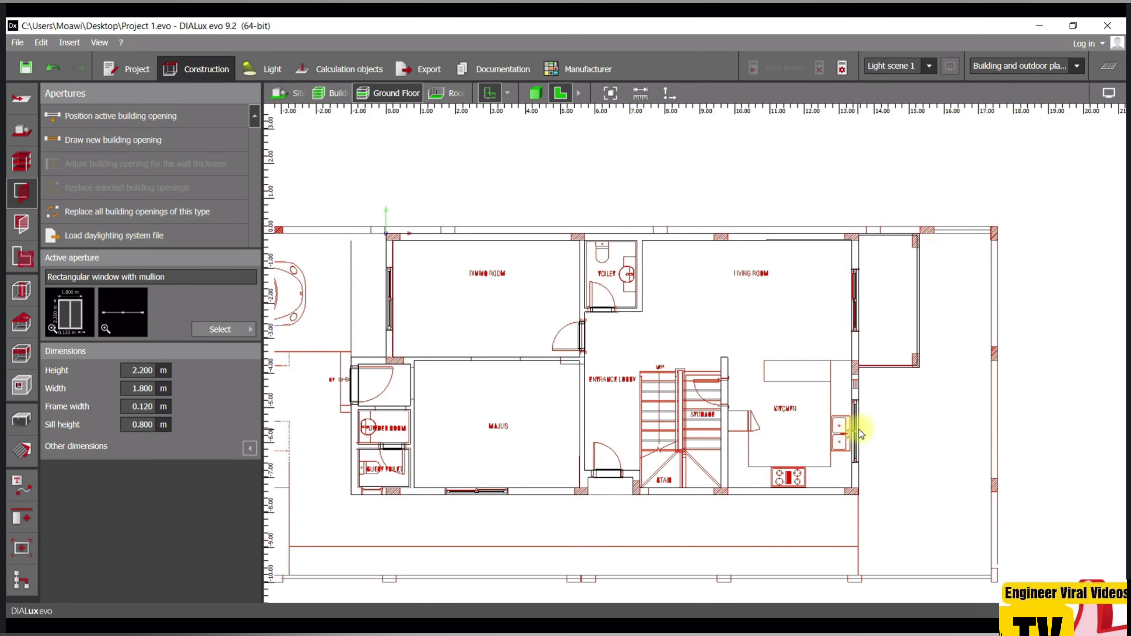
{"action": "mouse_move", "coordinate": [839, 333]}
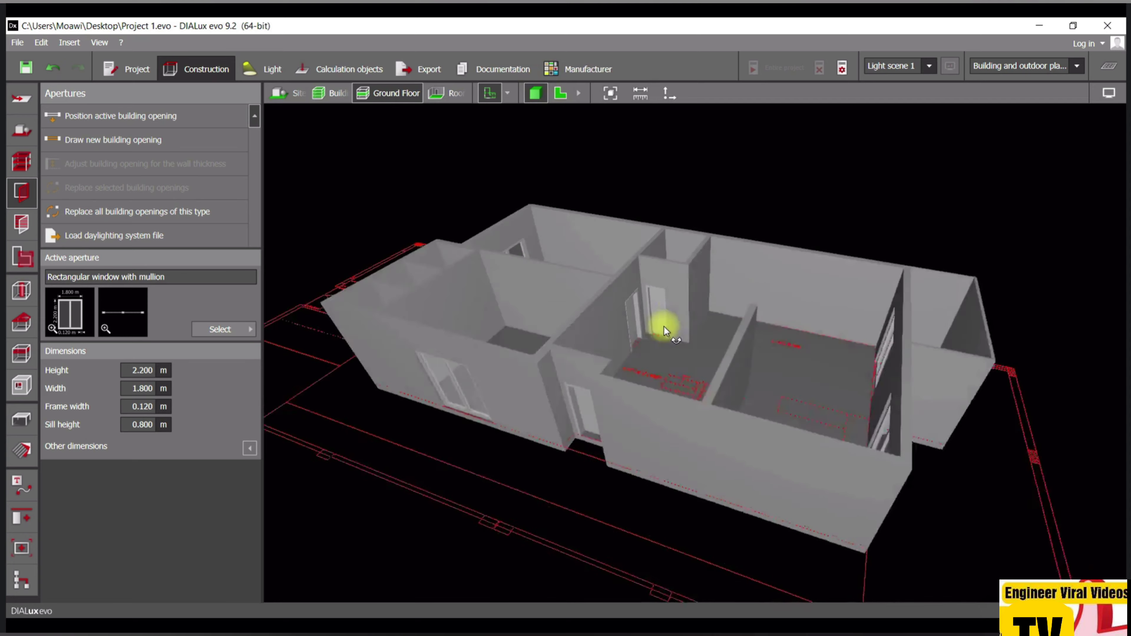
- Resize the outer-wall window to a shorter opening raised to a 0.850 m sill and confirm
{"action": "left_click_drag", "start_coordinate": [664, 331], "coordinate": [573, 321]}
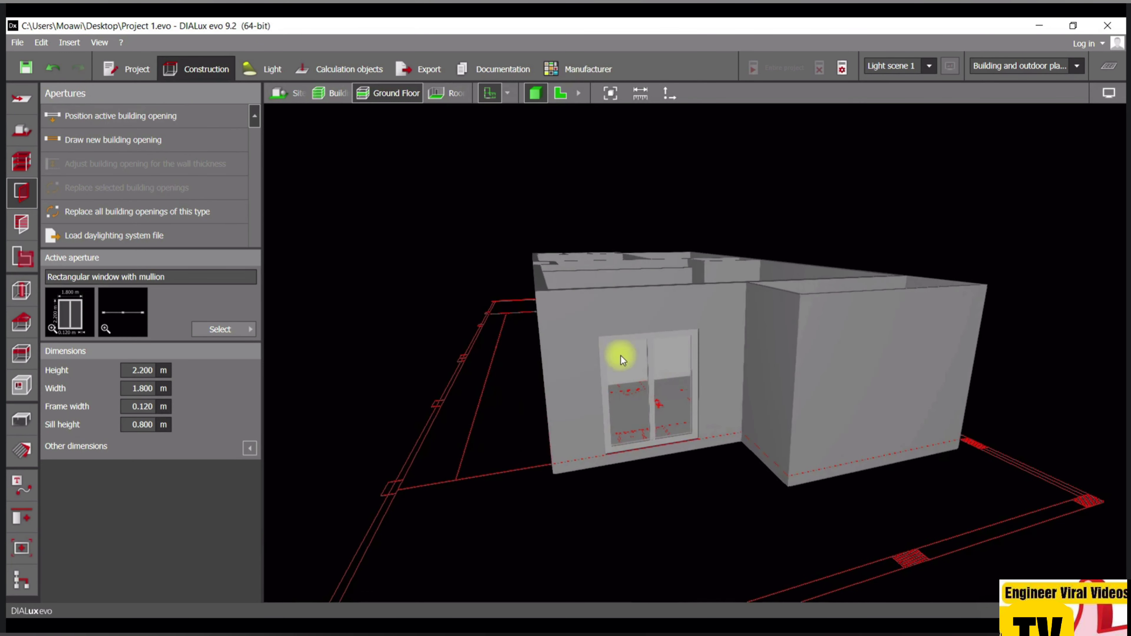
{"action": "left_click", "coordinate": [624, 358]}
{"action": "type", "text": "1"}
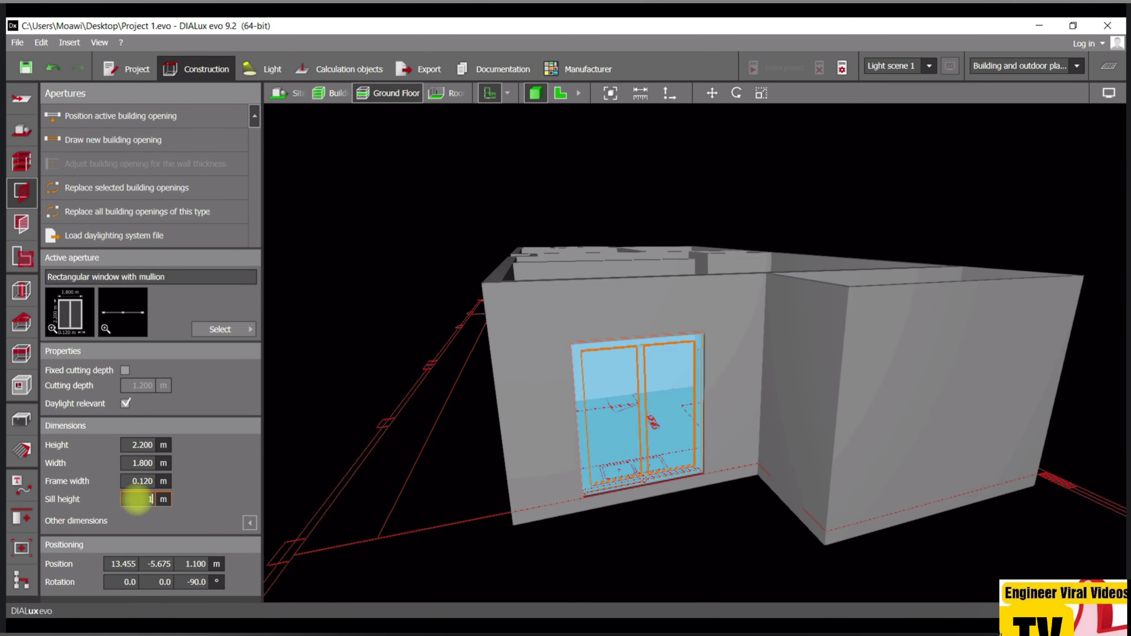
{"action": "type", "text": "."}
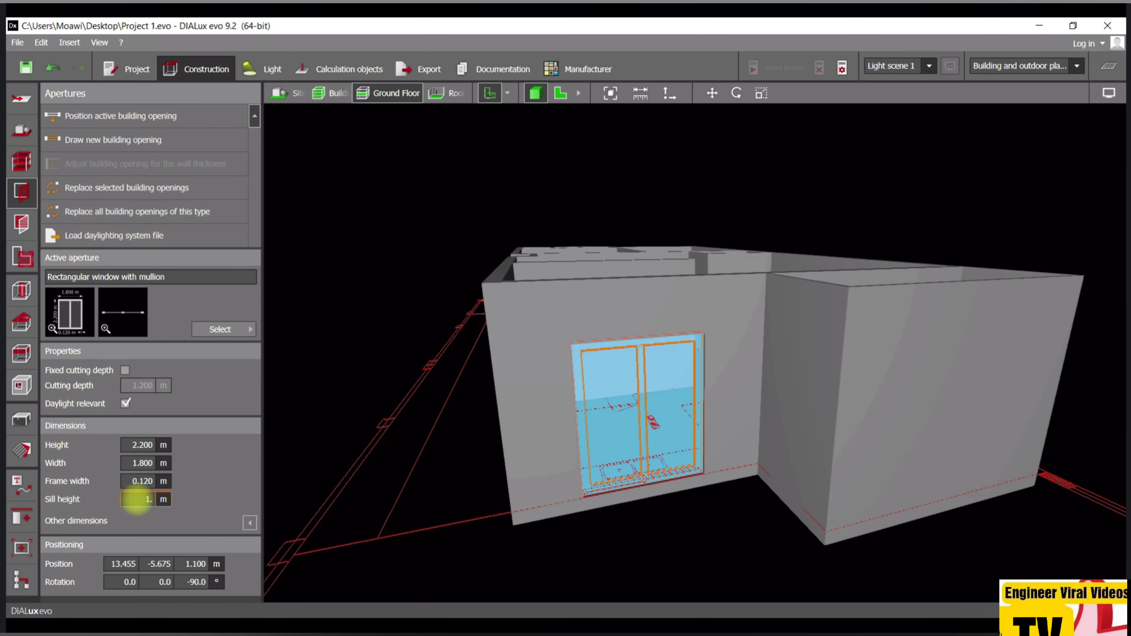
{"action": "type", "text": "1.350"}
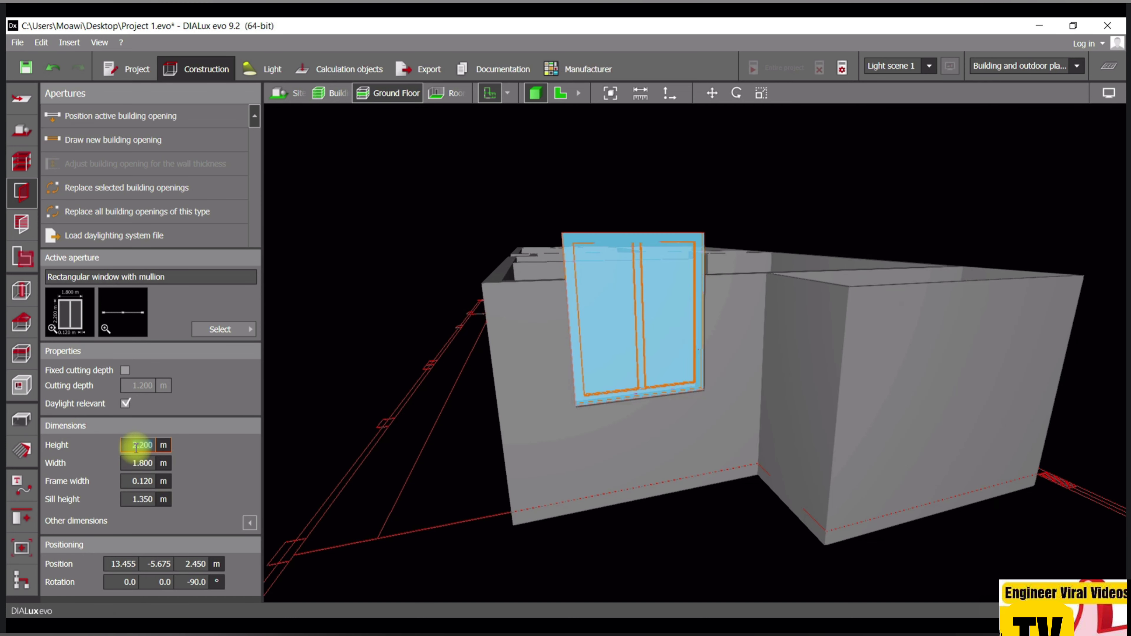
{"action": "type", "text": "1.500"}
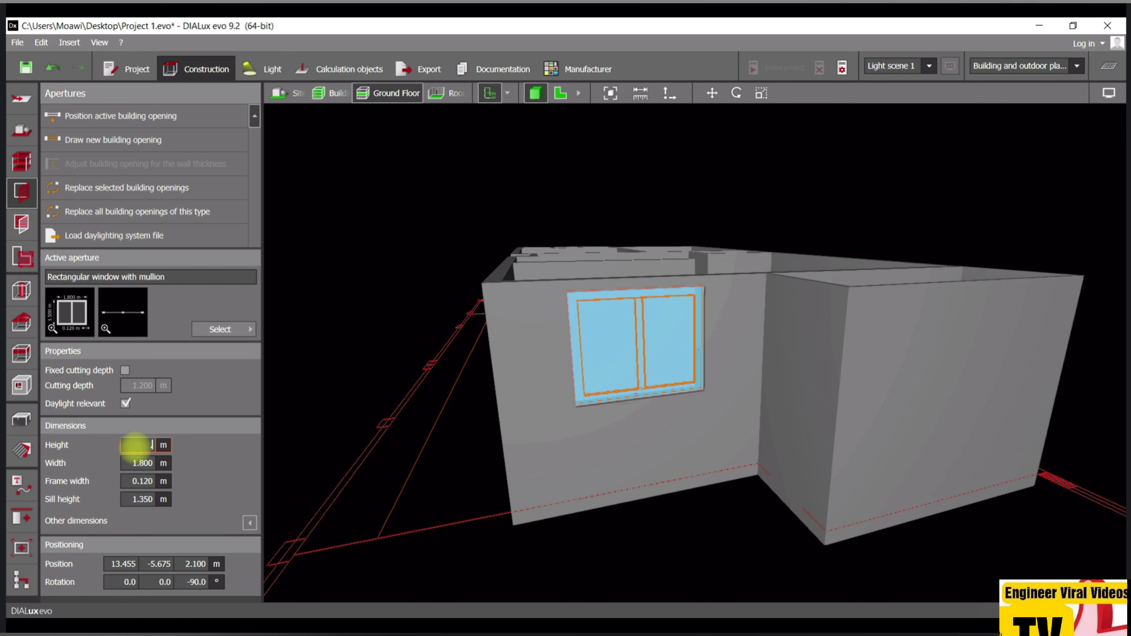
{"action": "type", "text": "0.650"}
{"action": "left_click", "coordinate": [139, 499]}
{"action": "type", "text": "0.850"}
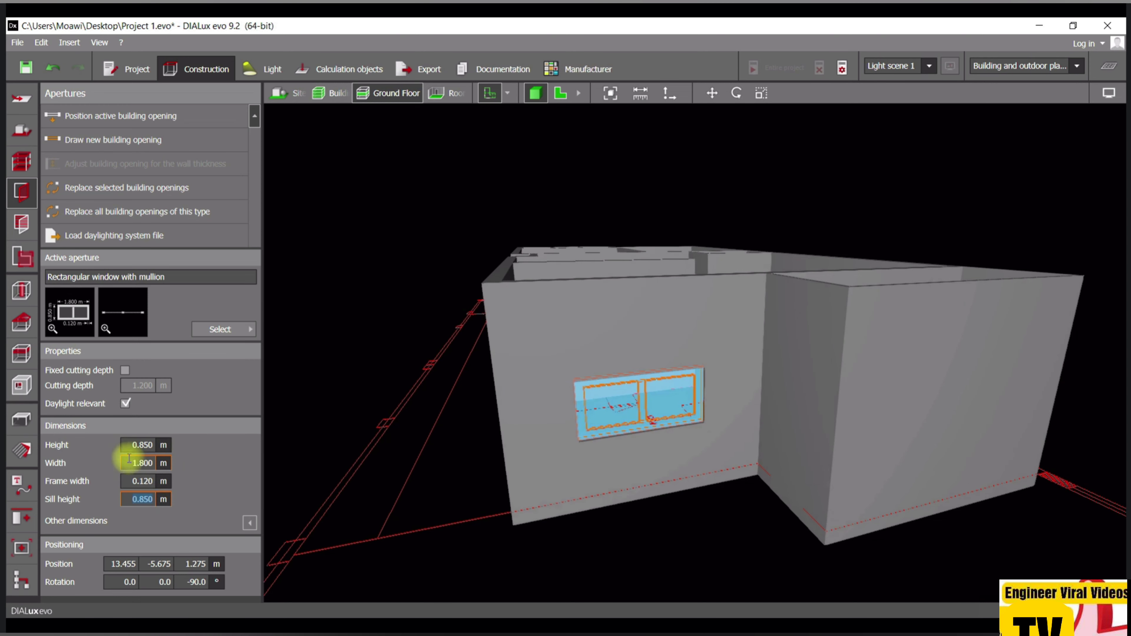
{"action": "left_click", "coordinate": [141, 480]}
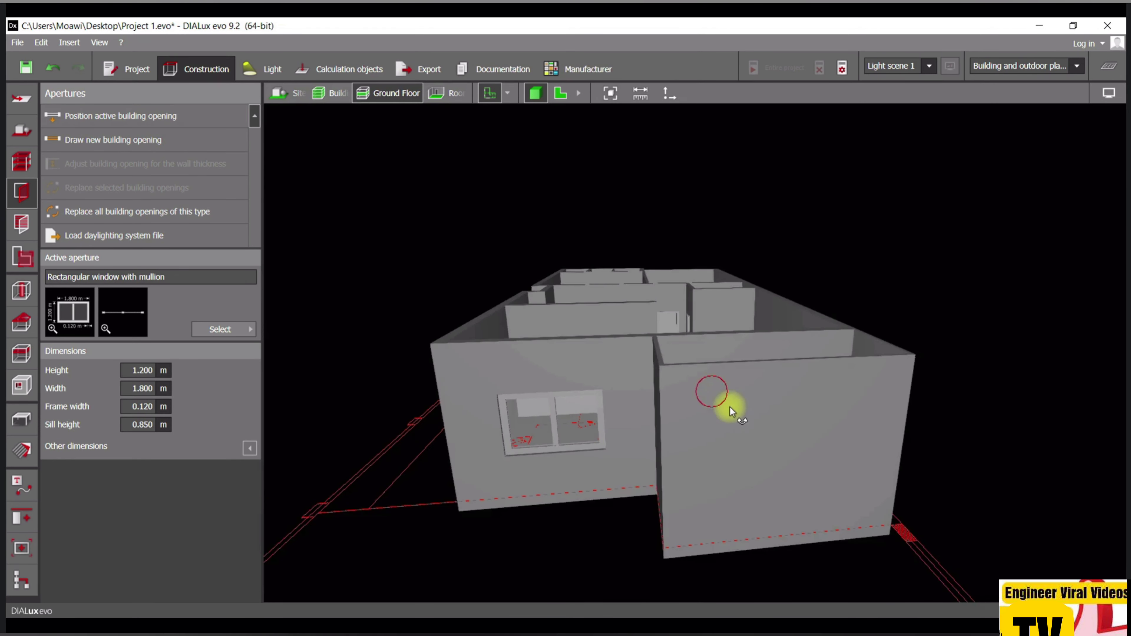
- Orbit to view the whole floor, then return to the 2D floor plan
{"action": "left_click_drag", "start_coordinate": [732, 411], "coordinate": [826, 303]}
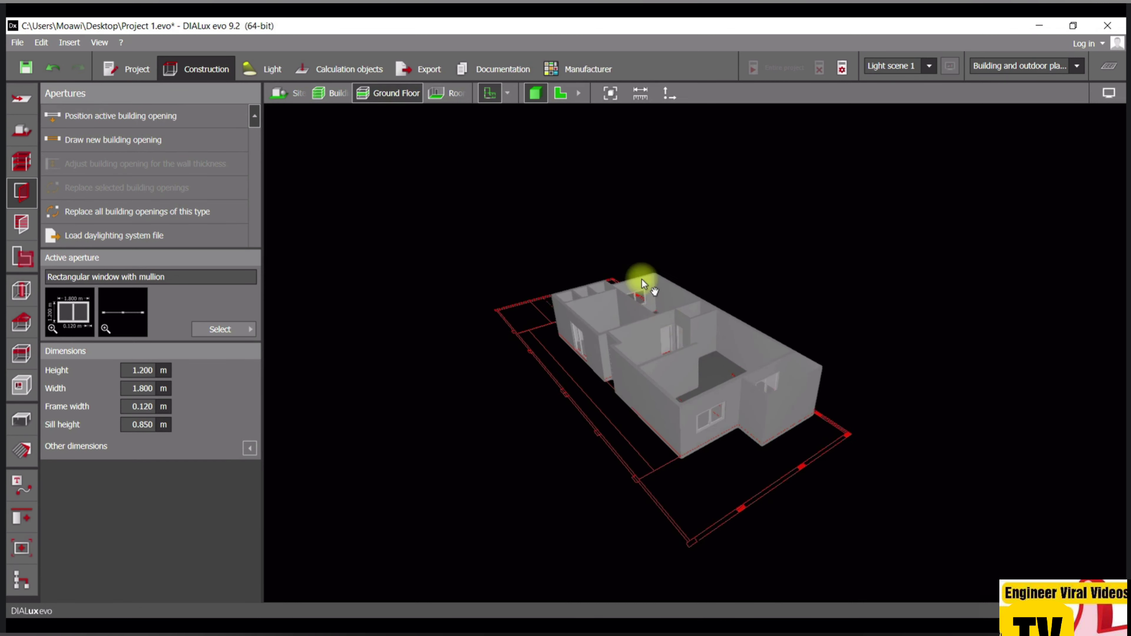
{"action": "left_click", "coordinate": [559, 93]}
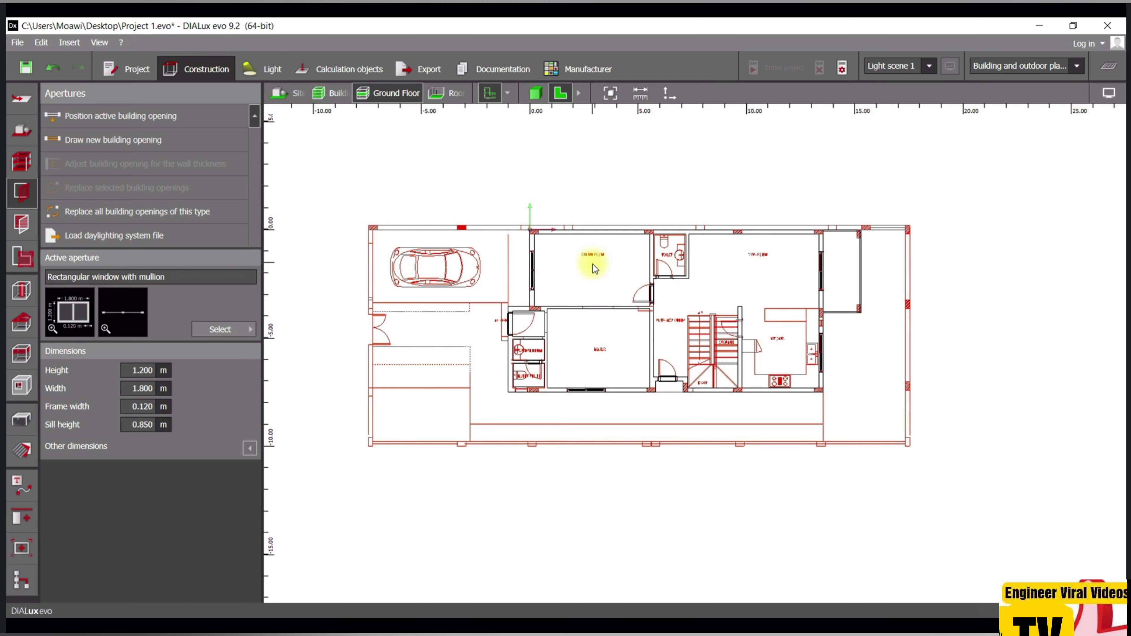
{"action": "mouse_move", "coordinate": [741, 314]}
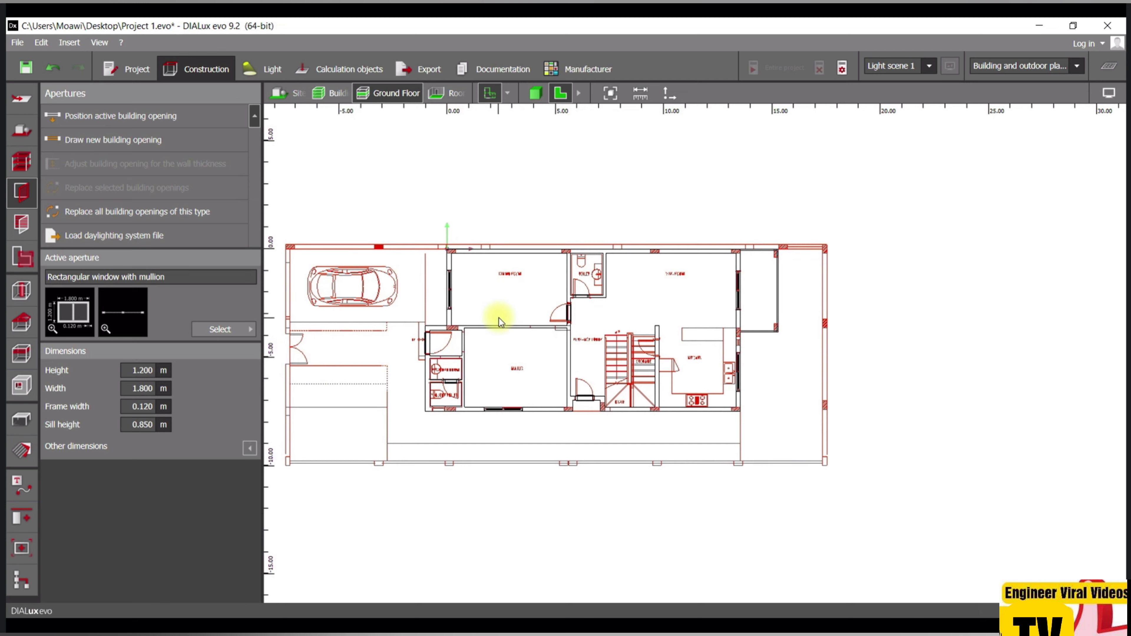
{"action": "mouse_move", "coordinate": [184, 449]}
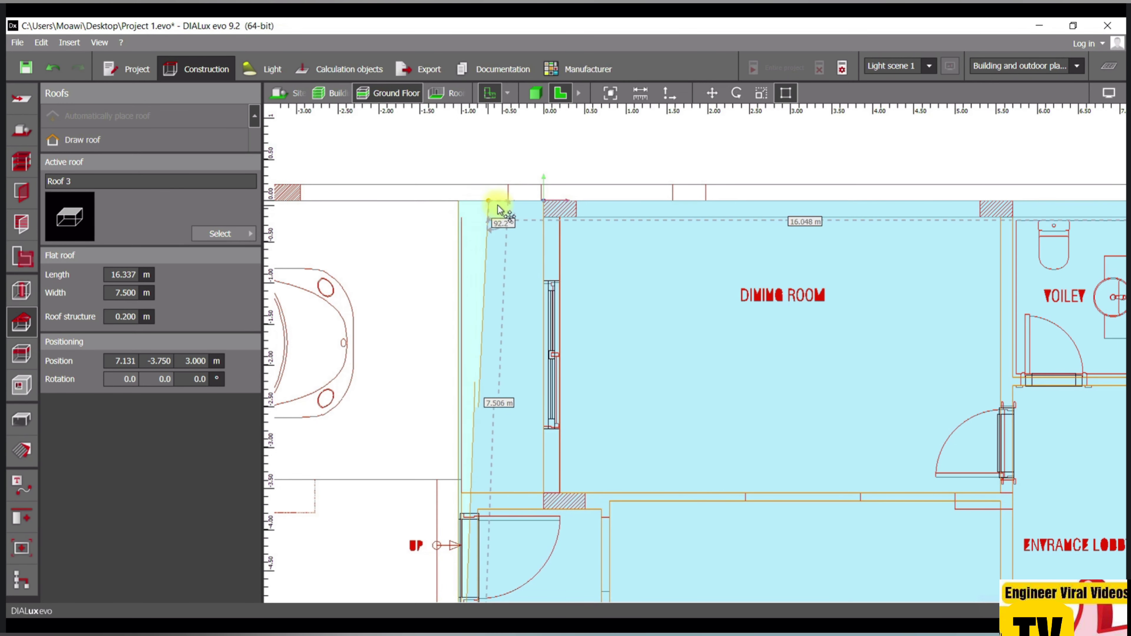
- Snap roof corners to the dining room and outer wall corners and add two points on the roof edge
{"action": "left_click_drag", "start_coordinate": [500, 209], "coordinate": [544, 202]}
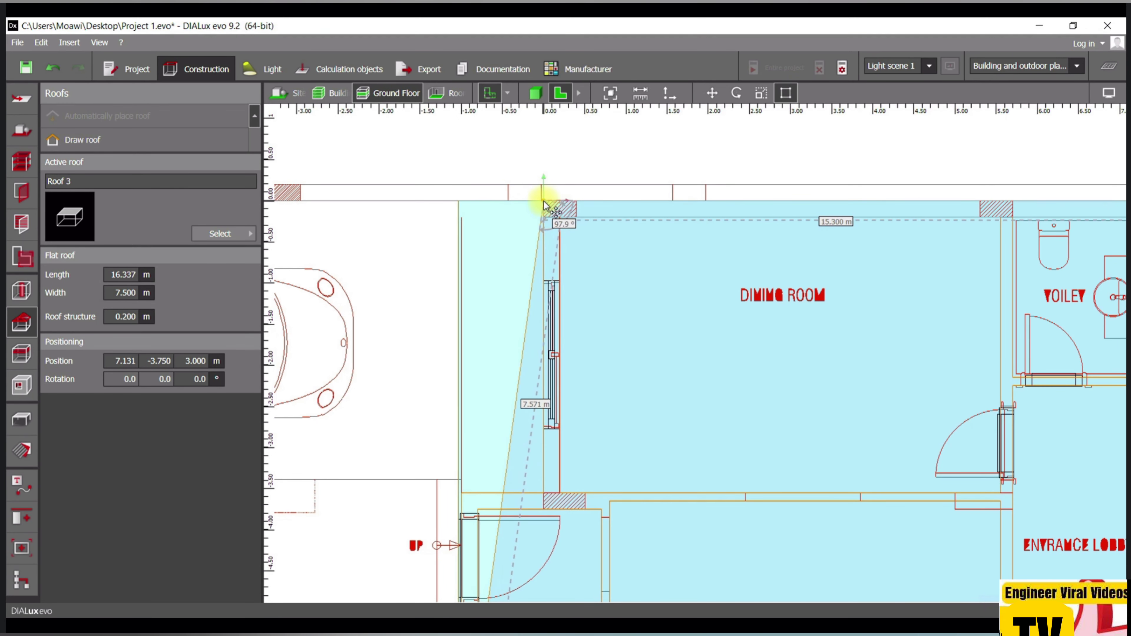
{"action": "right_click", "coordinate": [526, 413]}
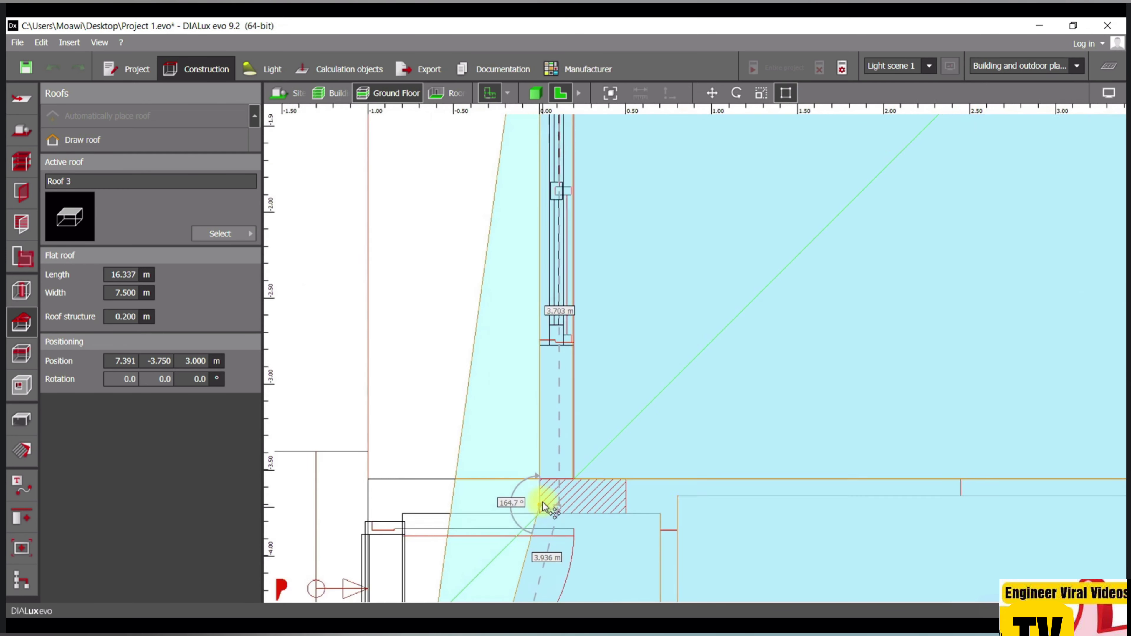
{"action": "left_click_drag", "start_coordinate": [542, 498], "coordinate": [537, 474]}
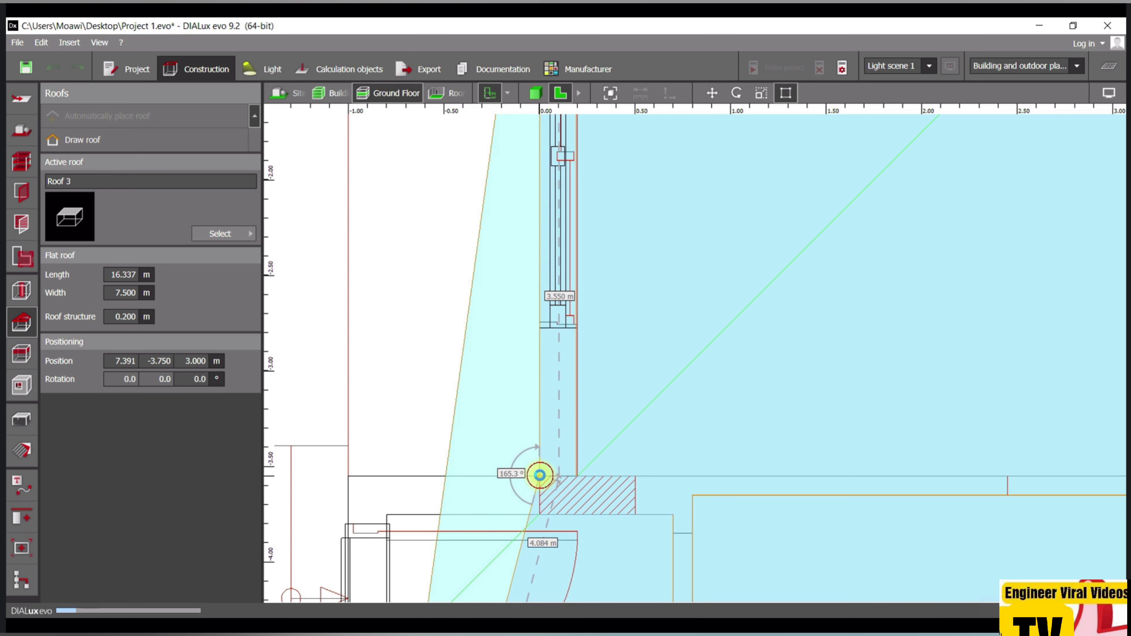
{"action": "right_click", "coordinate": [541, 474]}
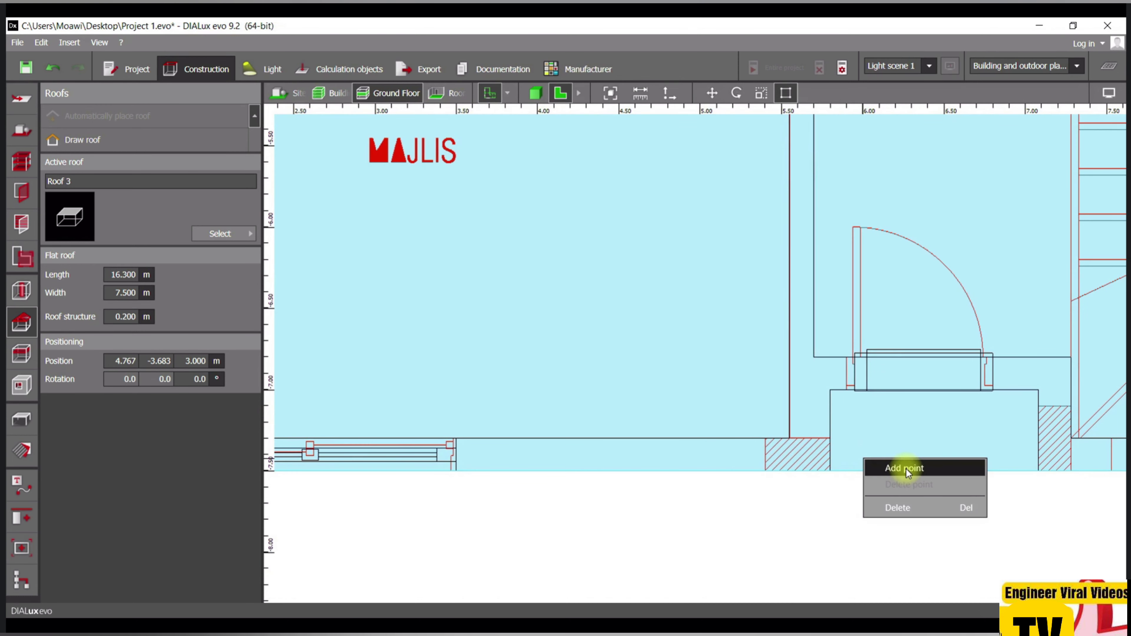
{"action": "left_click", "coordinate": [904, 468]}
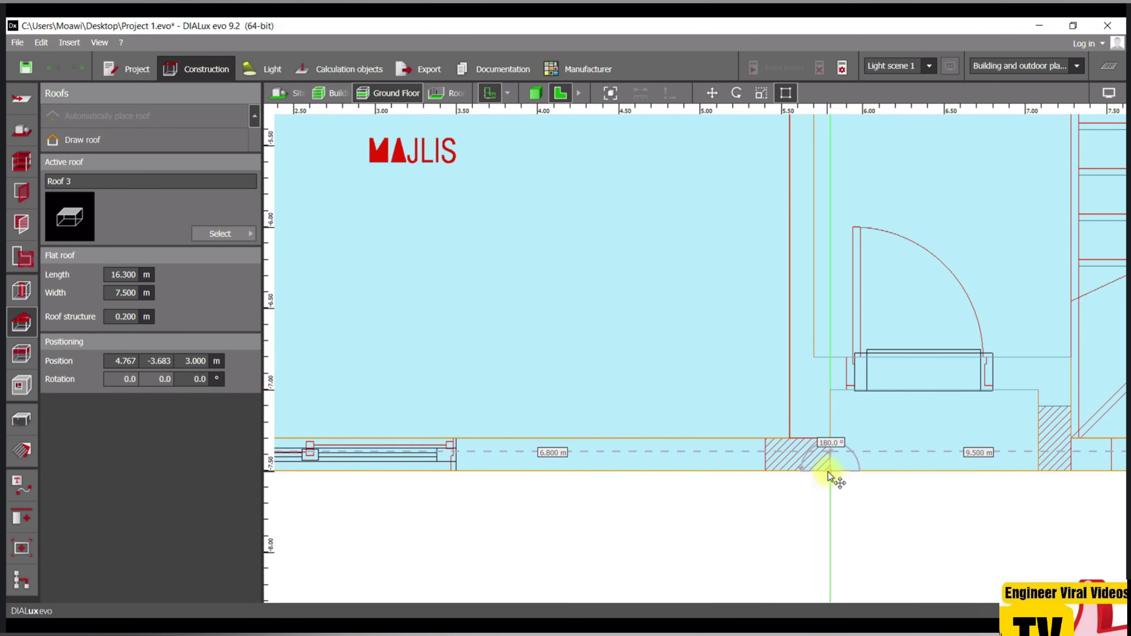
{"action": "right_click", "coordinate": [828, 476]}
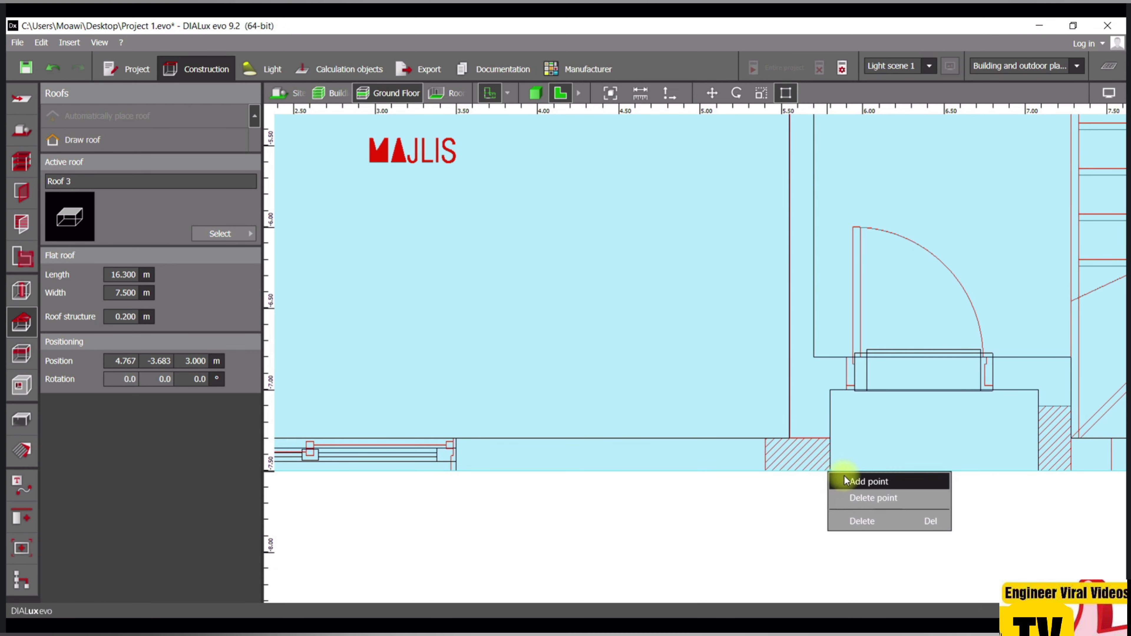
{"action": "left_click", "coordinate": [849, 482]}
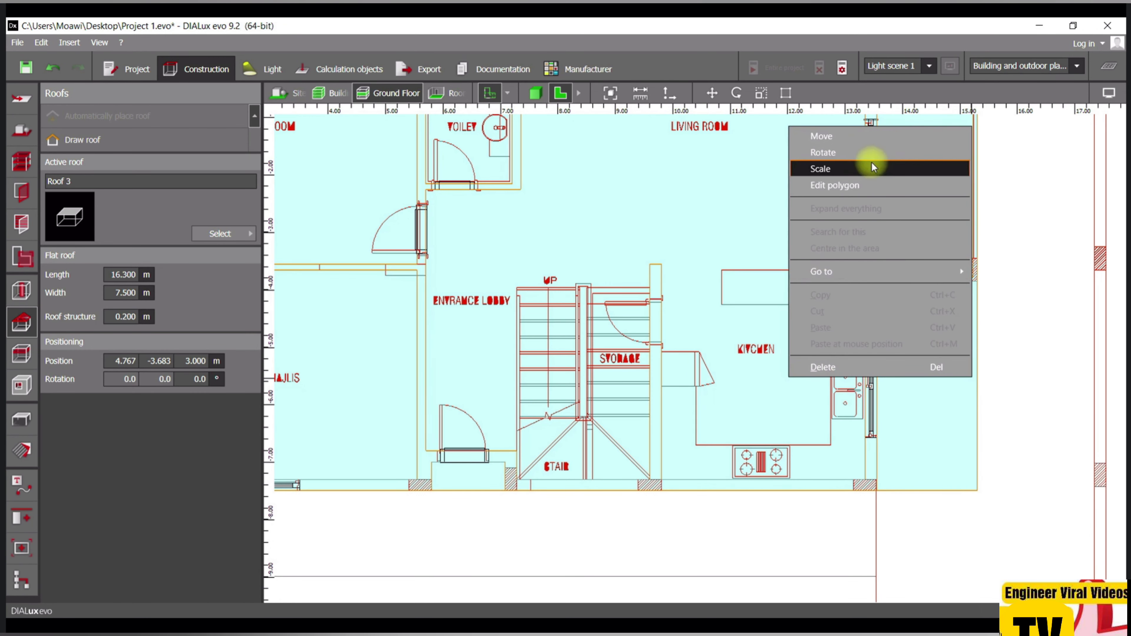
- Drag the new roof points so the outline follows the kitchen-side outer walls
{"action": "left_click", "coordinate": [820, 169]}
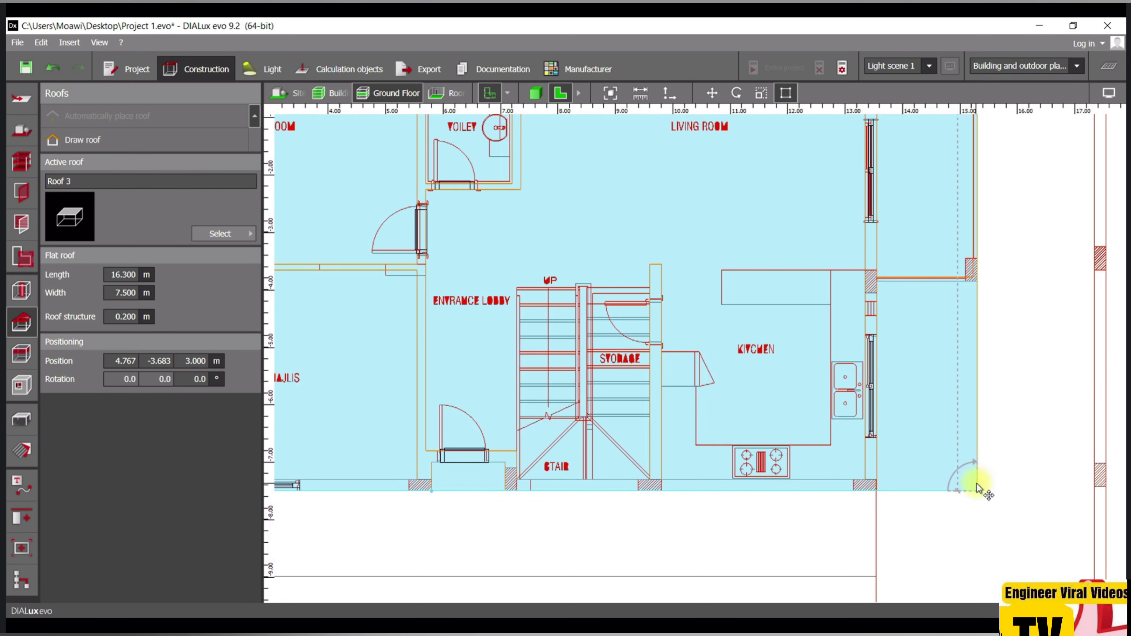
{"action": "left_click_drag", "start_coordinate": [974, 487], "coordinate": [996, 425]}
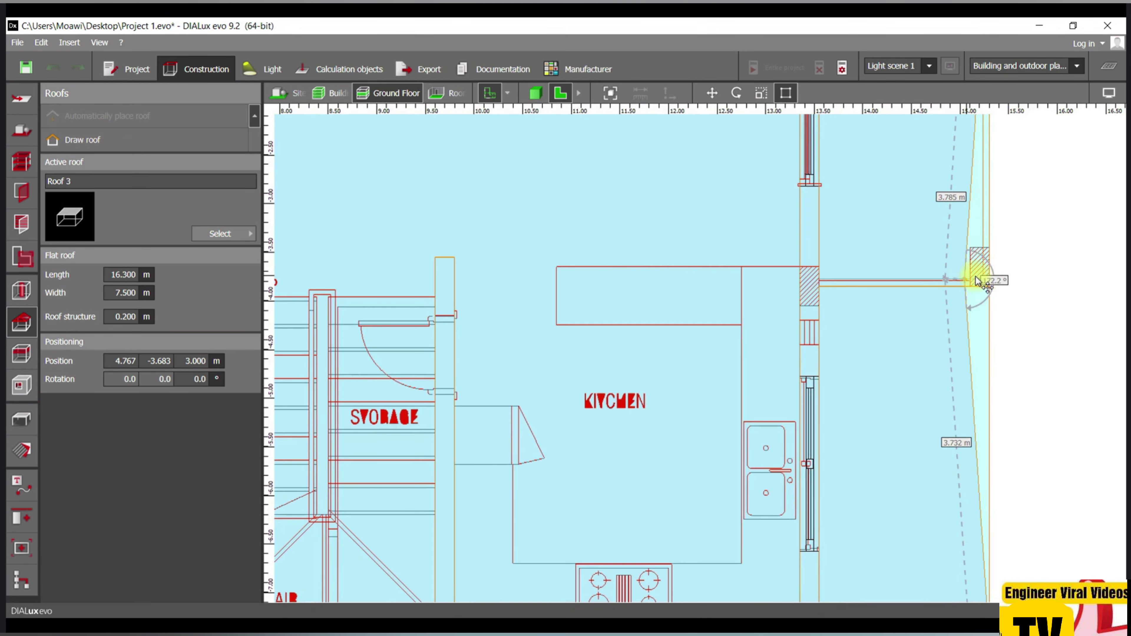
{"action": "left_click_drag", "start_coordinate": [981, 280], "coordinate": [992, 292]}
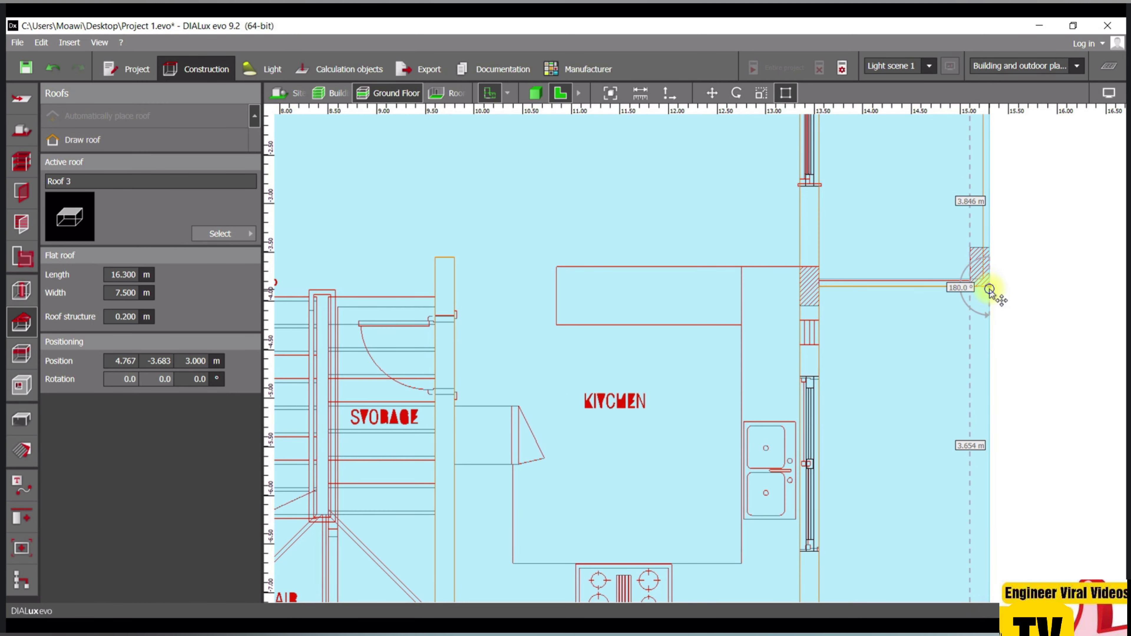
{"action": "left_click_drag", "start_coordinate": [996, 290], "coordinate": [830, 289]}
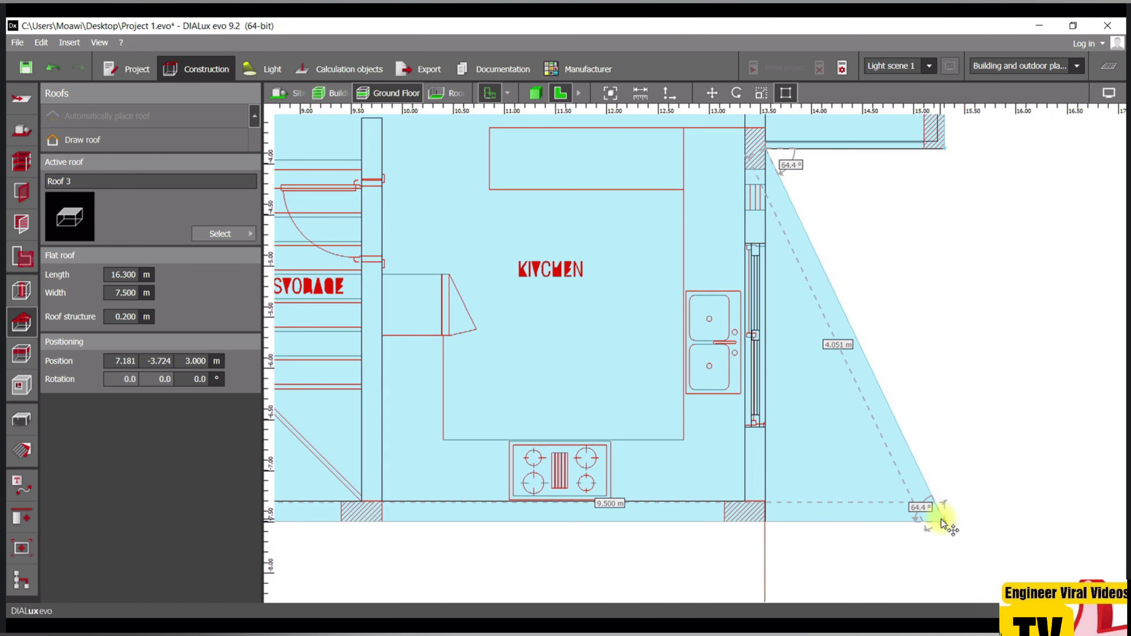
{"action": "left_click_drag", "start_coordinate": [930, 502], "coordinate": [778, 520]}
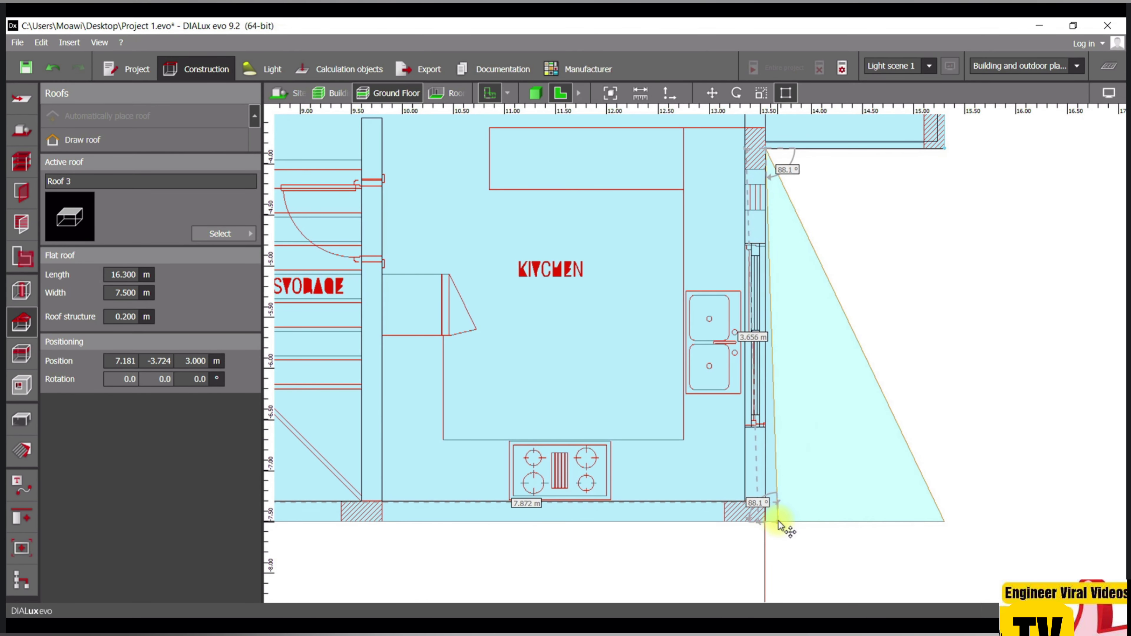
{"action": "left_click_drag", "start_coordinate": [749, 510], "coordinate": [768, 502]}
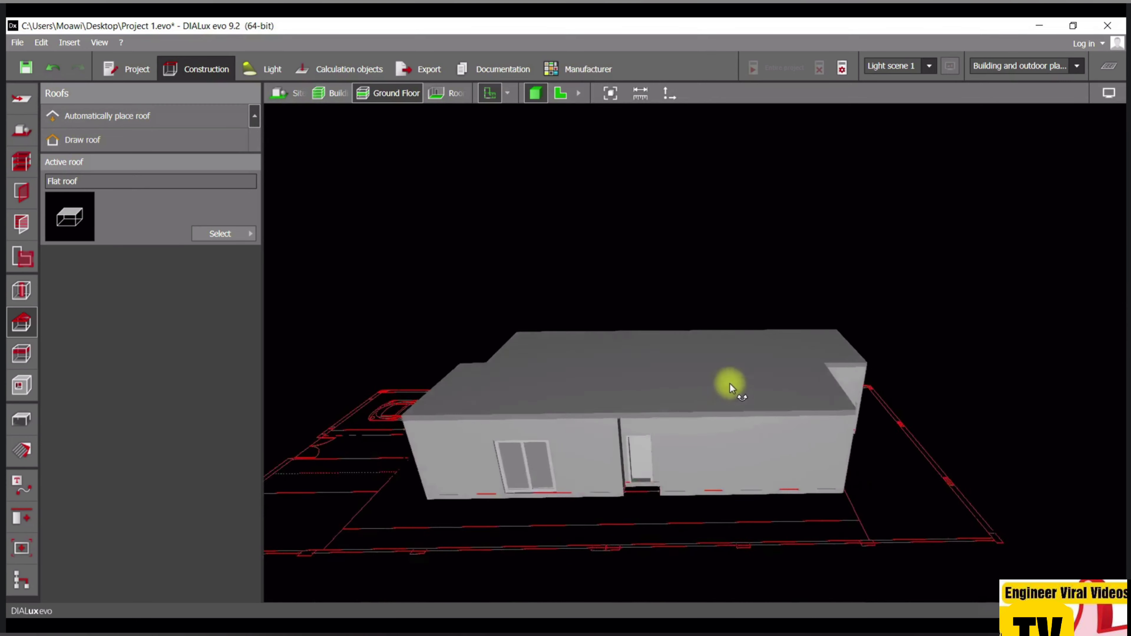
- Orbit around the roofed building to inspect it, then switch back to the flat ground-floor plan
{"action": "left_click_drag", "start_coordinate": [730, 388], "coordinate": [784, 405]}
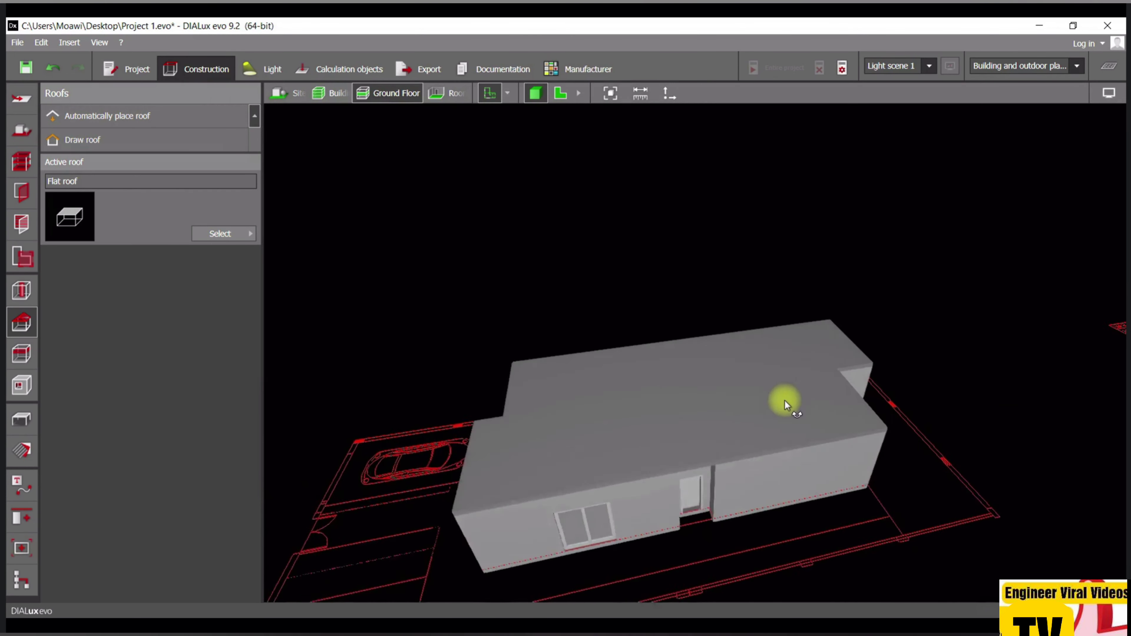
{"action": "left_click_drag", "start_coordinate": [785, 404], "coordinate": [735, 445]}
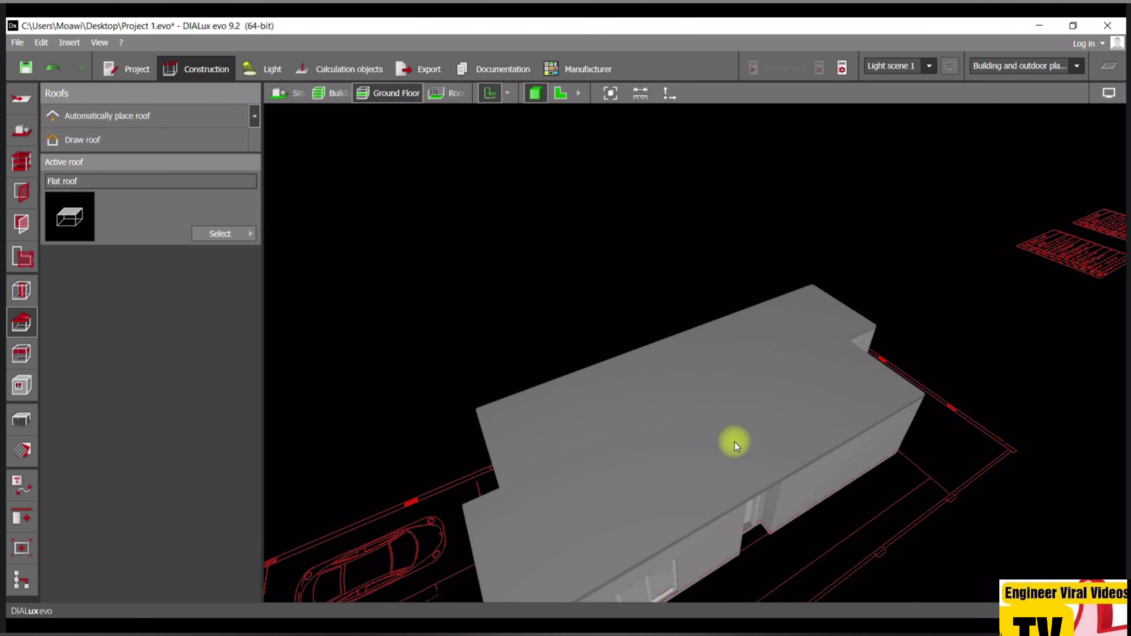
{"action": "left_click_drag", "start_coordinate": [734, 446], "coordinate": [663, 424]}
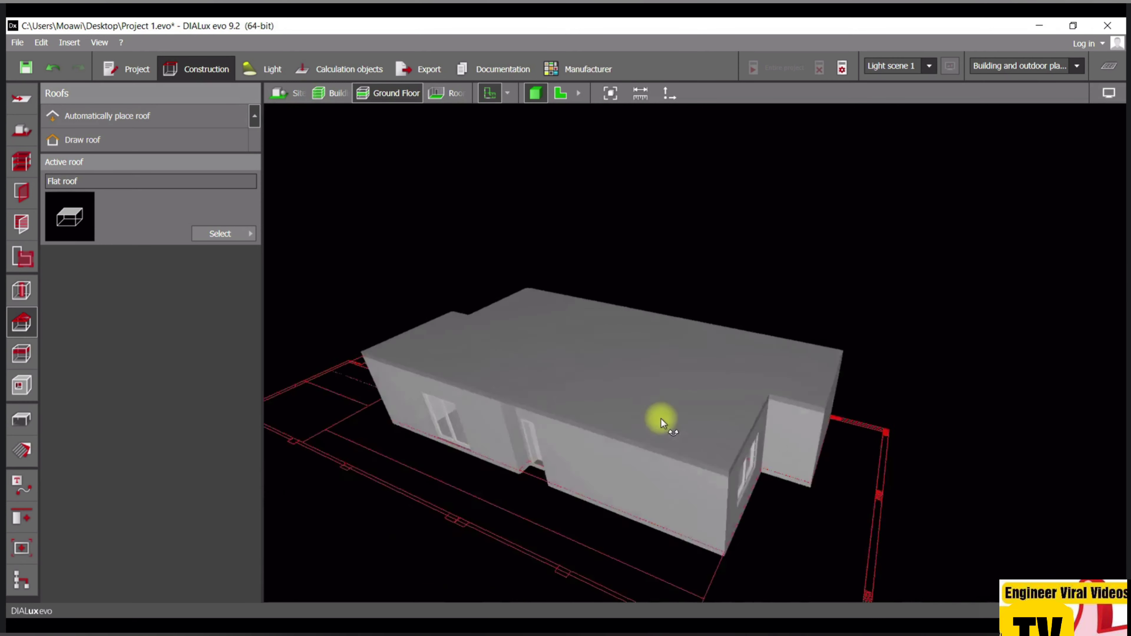
{"action": "left_click", "coordinate": [560, 93]}
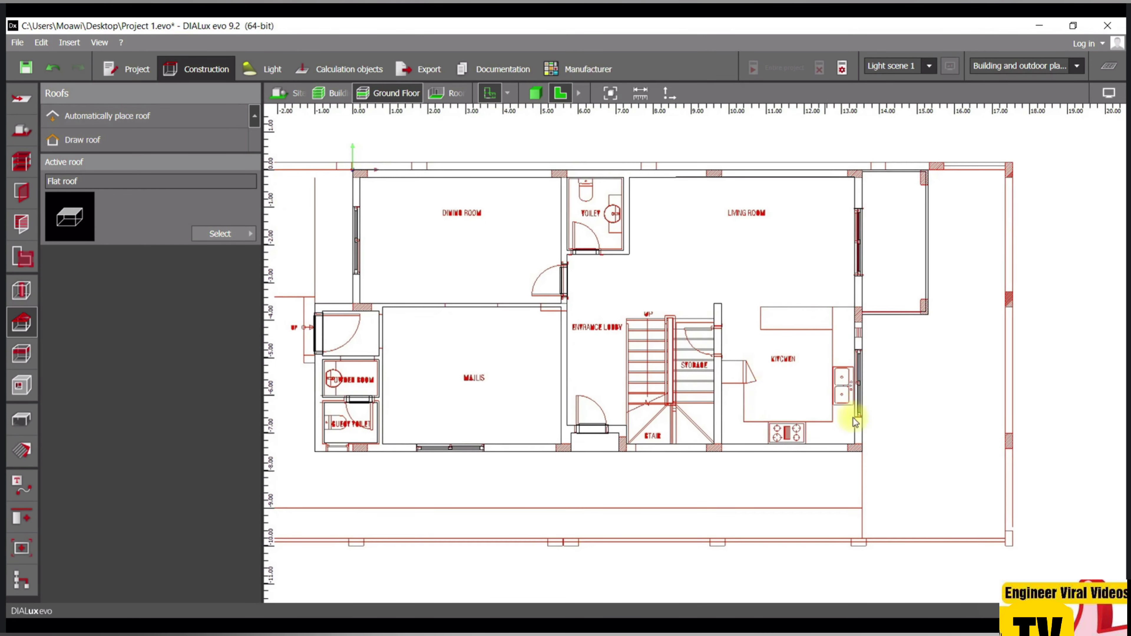
{"action": "mouse_move", "coordinate": [533, 353]}
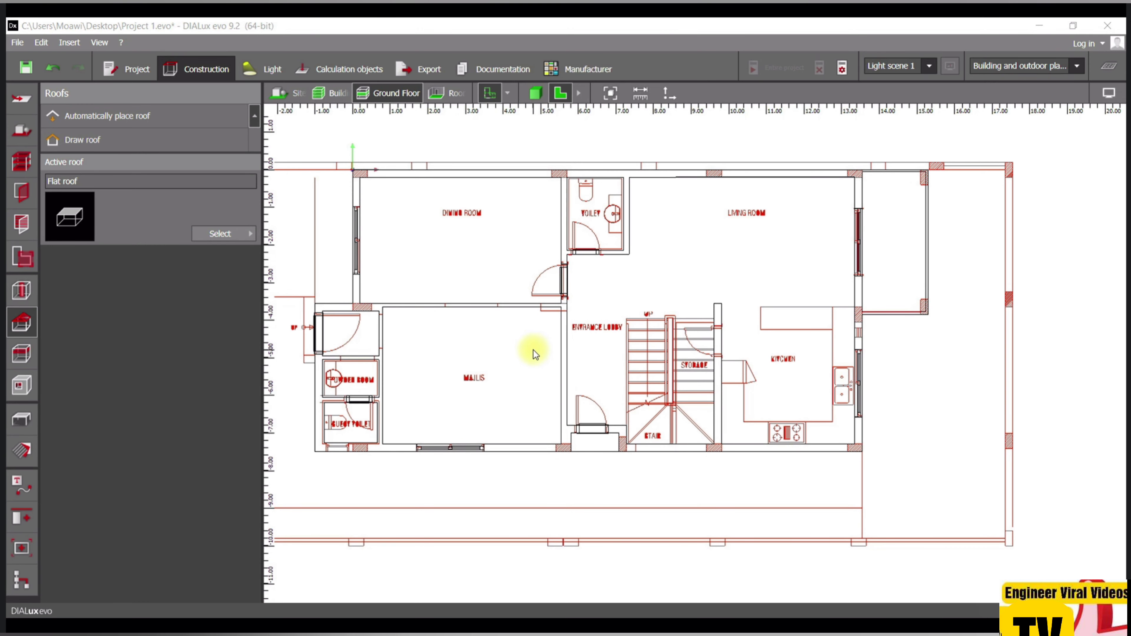
{"action": "mouse_move", "coordinate": [483, 318]}
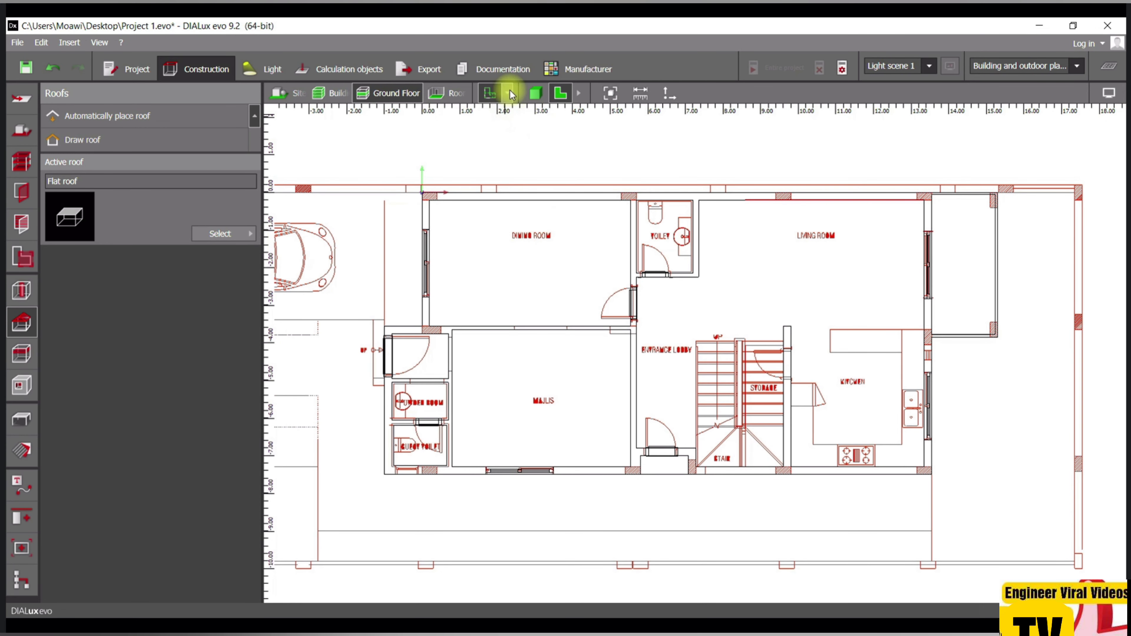
- Show the 01 Ground ARCH plan's properties and layer list from the plan dropdown
{"action": "left_click", "coordinate": [508, 93]}
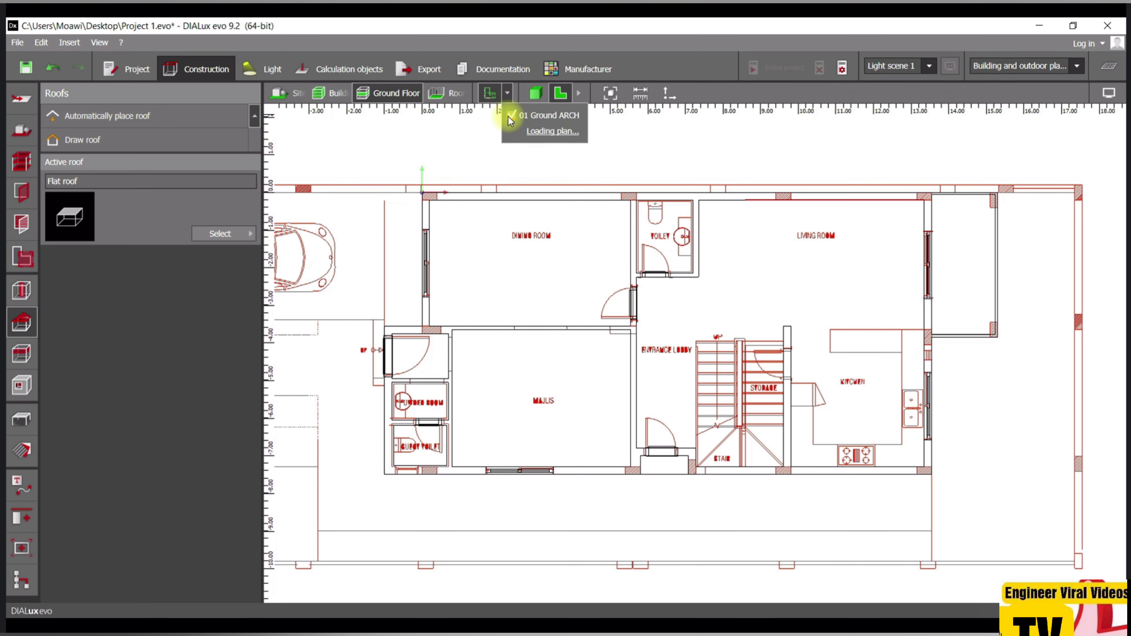
{"action": "left_click", "coordinate": [511, 115]}
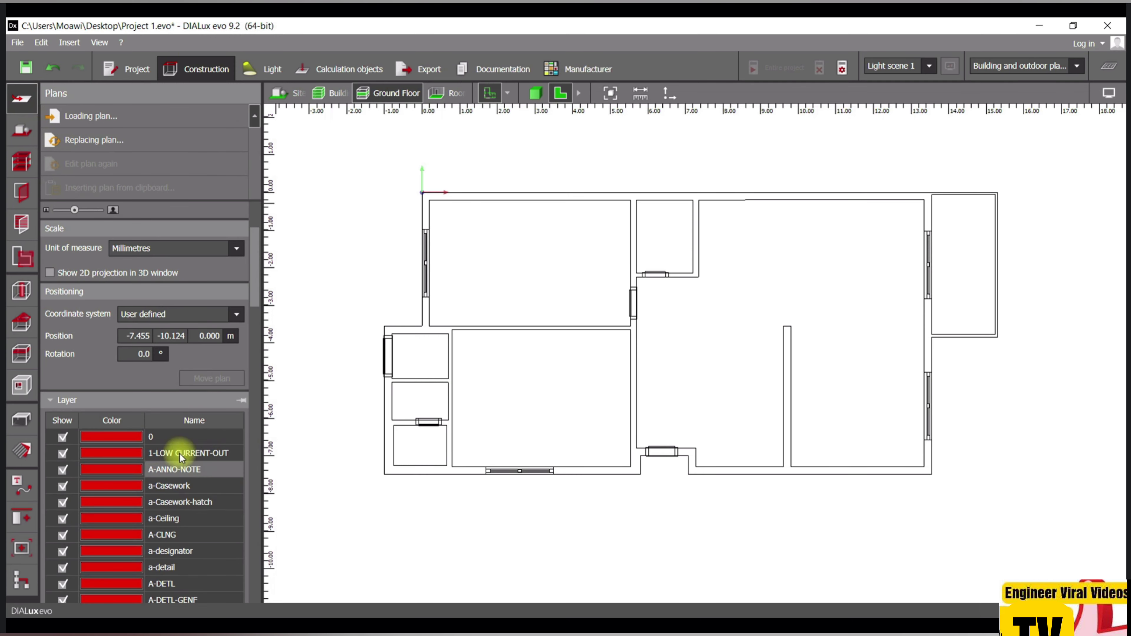
{"action": "mouse_move", "coordinate": [104, 125]}
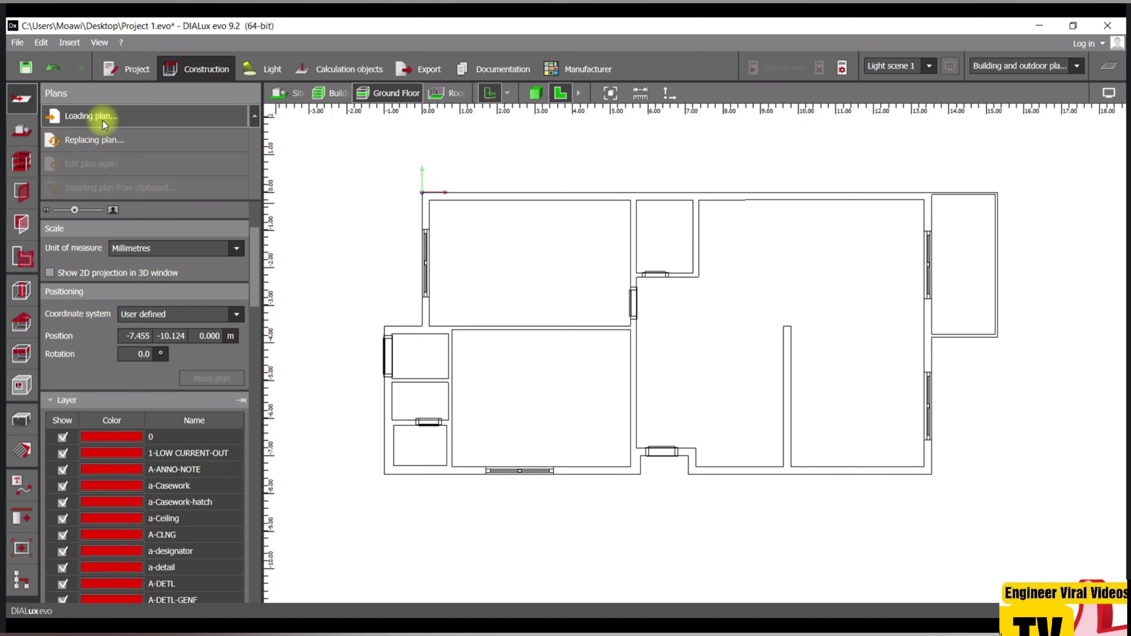
- Load 01 Ground Electrical Distrbution.dwg from Udemy (K:) > 05 Simple Villa Drawing as a new plan
{"action": "left_click", "coordinate": [92, 116]}
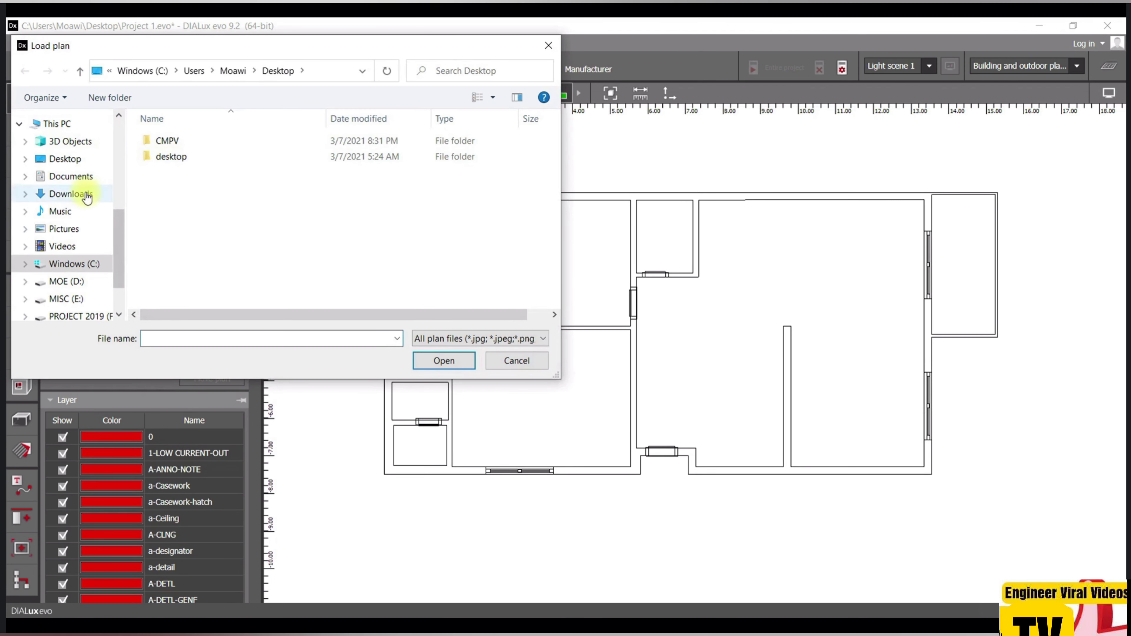
{"action": "scroll", "scroll_direction": "down", "scroll_amount": 3}
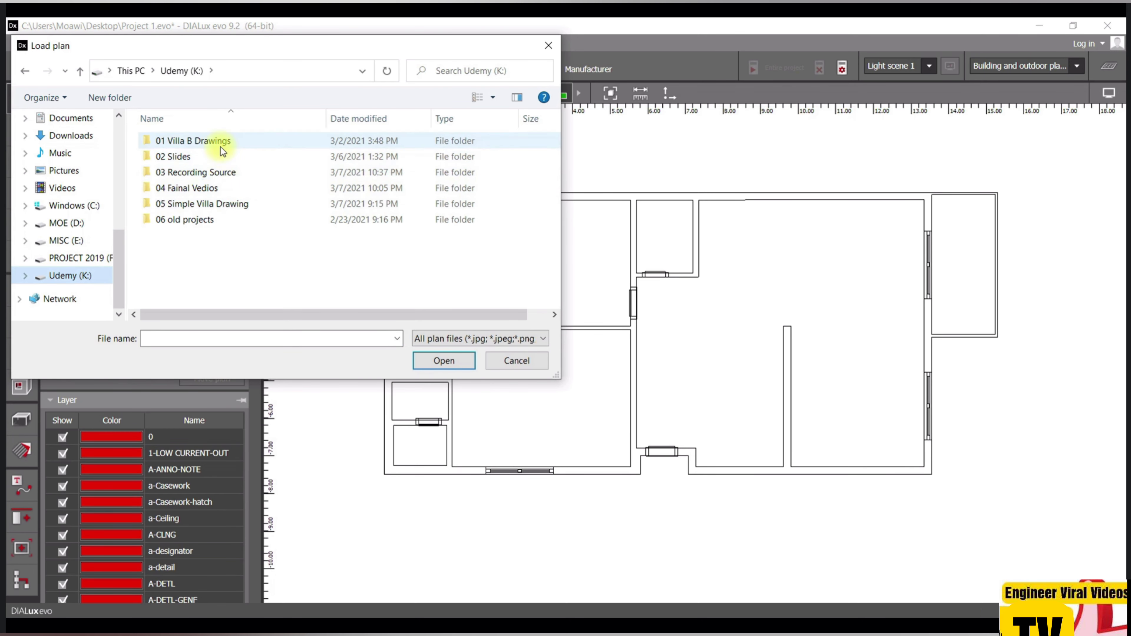
{"action": "double_click", "coordinate": [192, 141]}
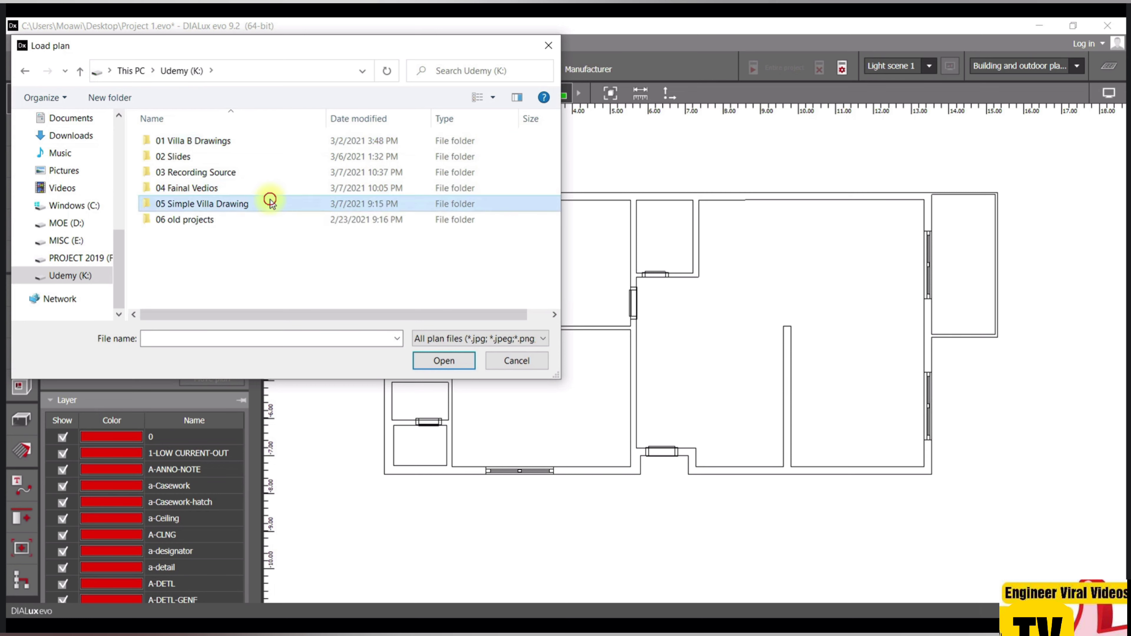
{"action": "double_click", "coordinate": [202, 203]}
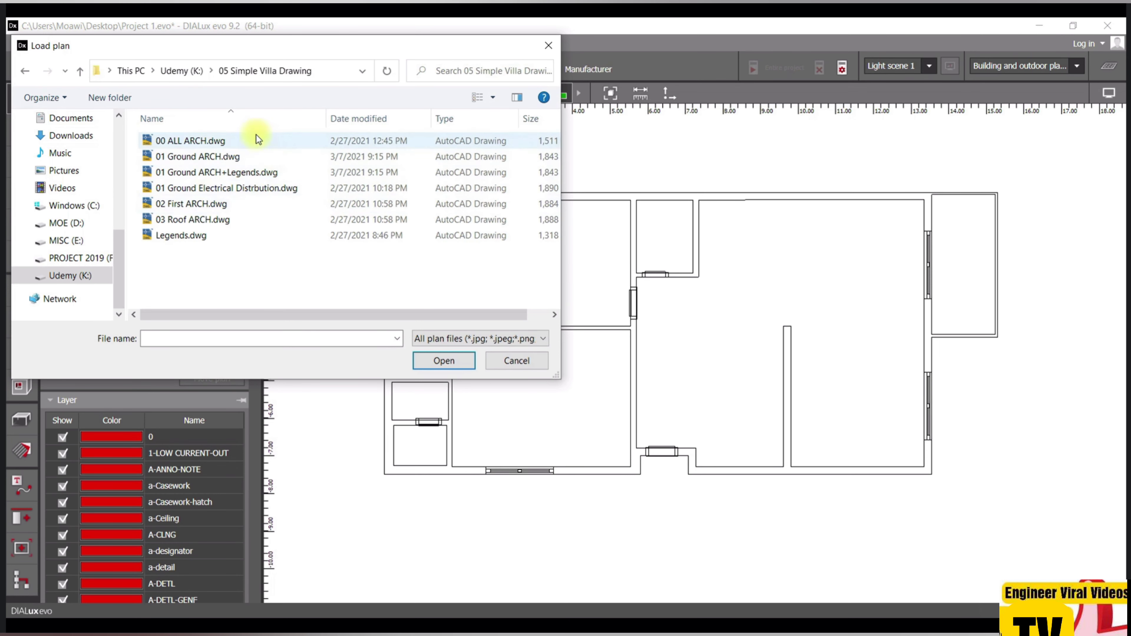
{"action": "left_click", "coordinate": [444, 361]}
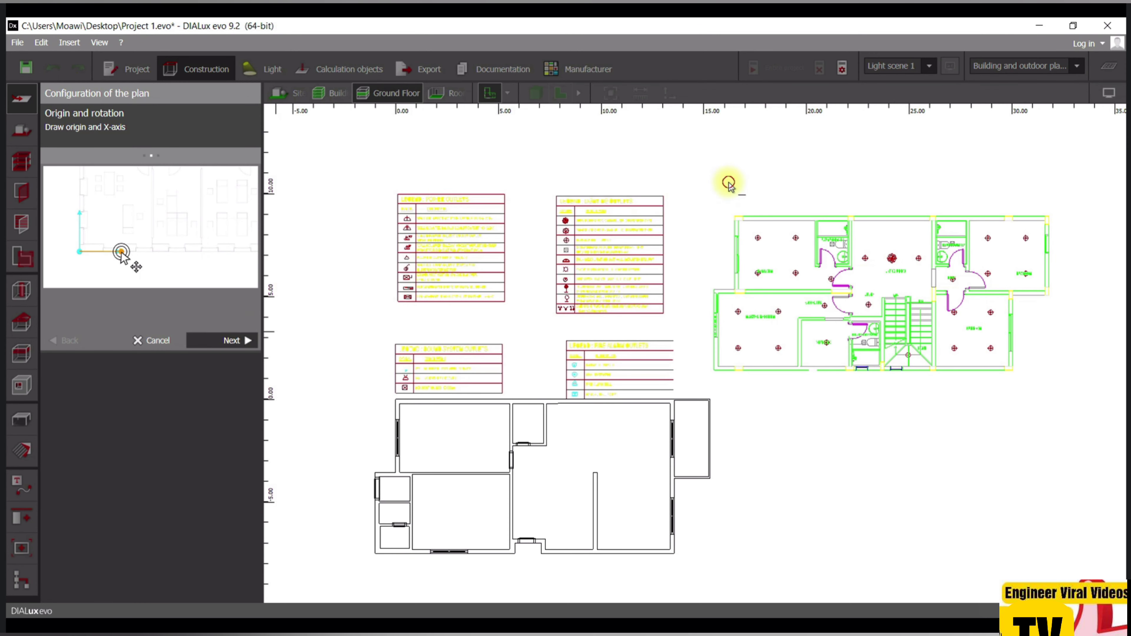
- Set the plan origin and X-axis, a 5.200 reference length in millimetres, and finish the import
{"action": "left_click_drag", "start_coordinate": [725, 180], "coordinate": [880, 181]}
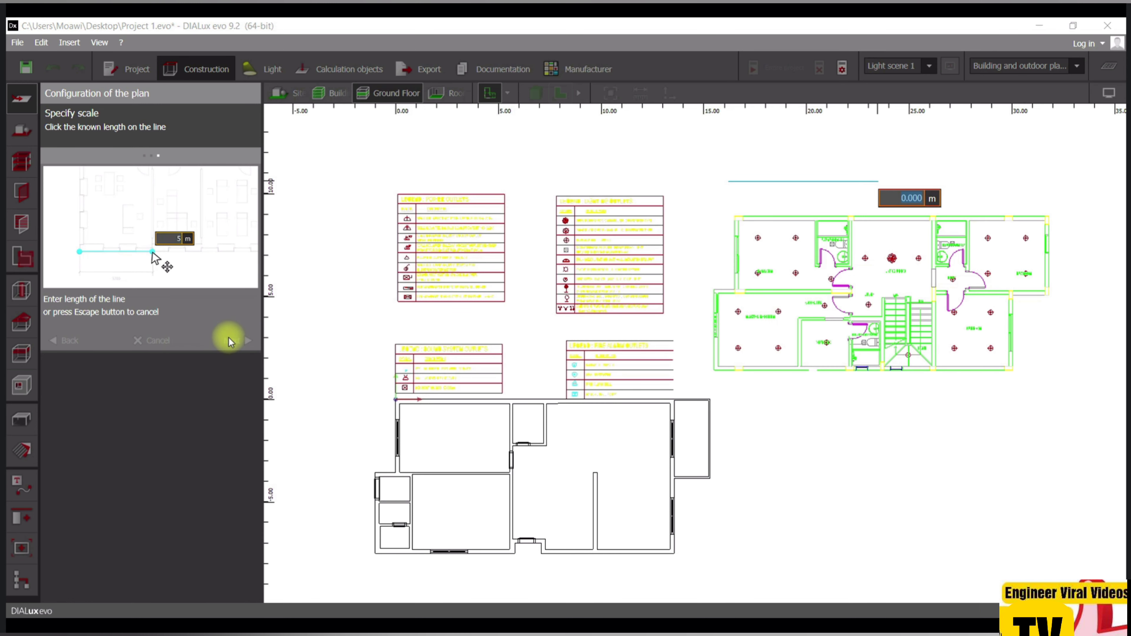
{"action": "type", "text": "5.200"}
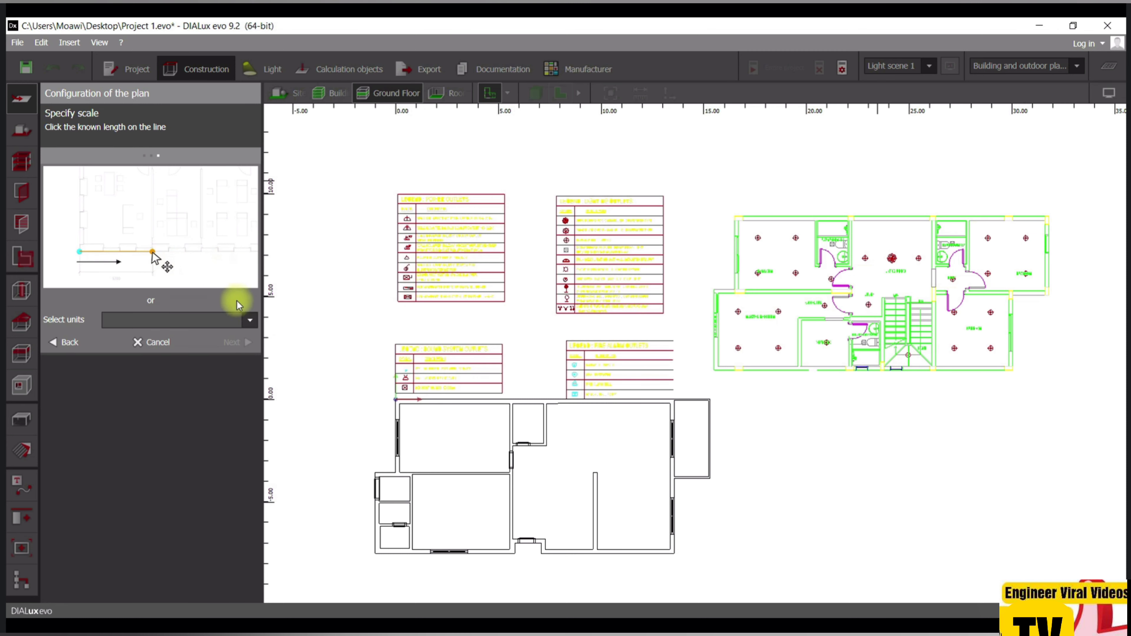
{"action": "left_click", "coordinate": [249, 321]}
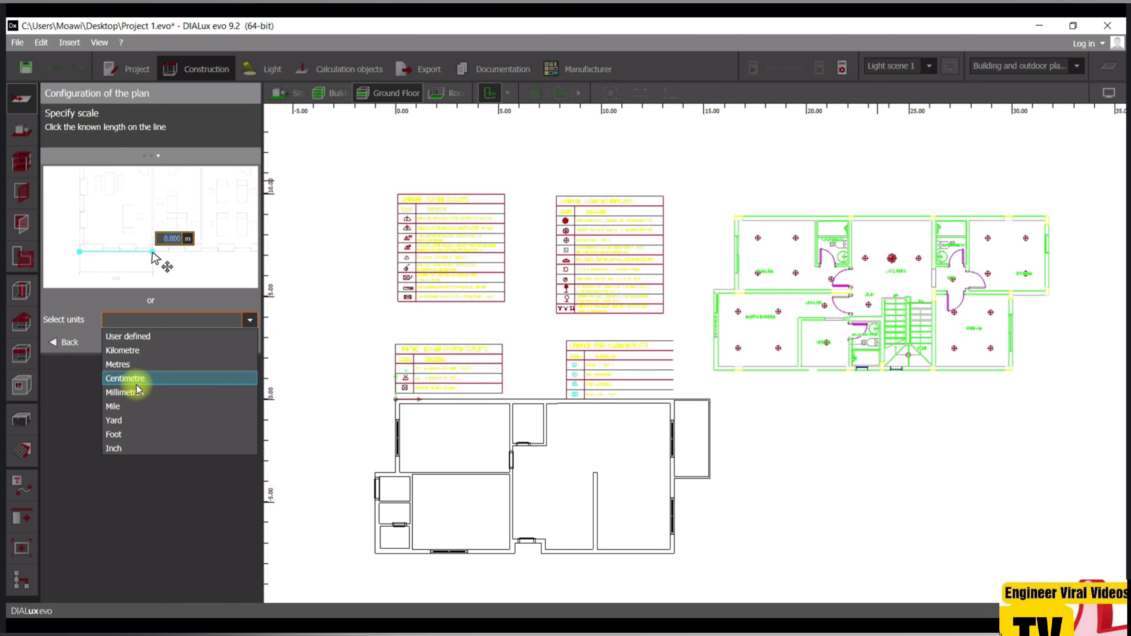
{"action": "left_click", "coordinate": [129, 393]}
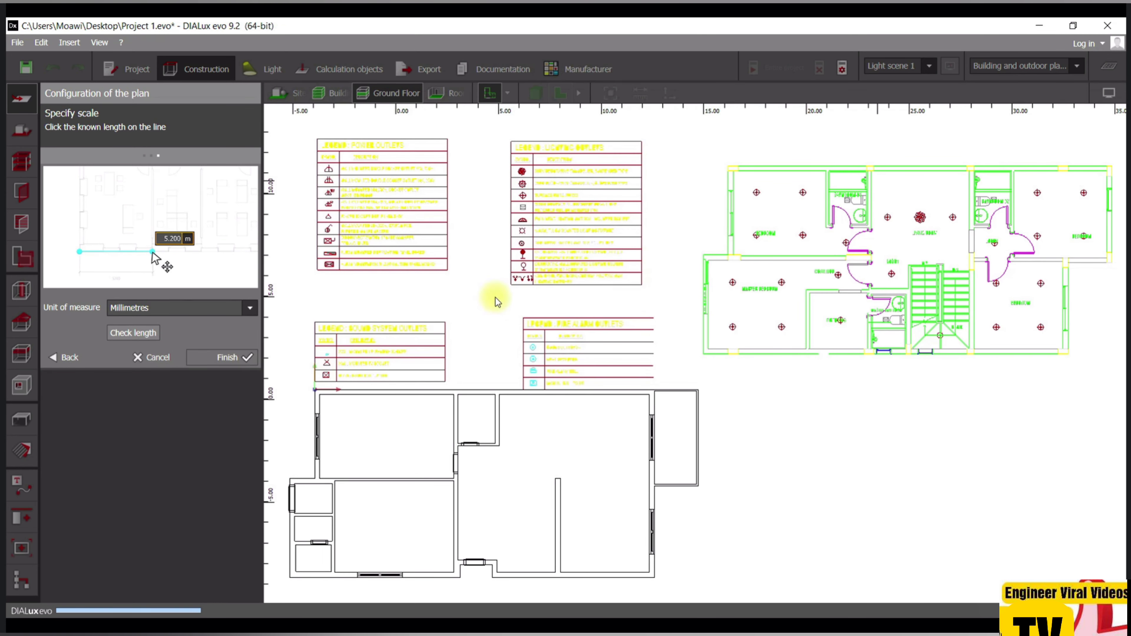
{"action": "left_click", "coordinate": [222, 357]}
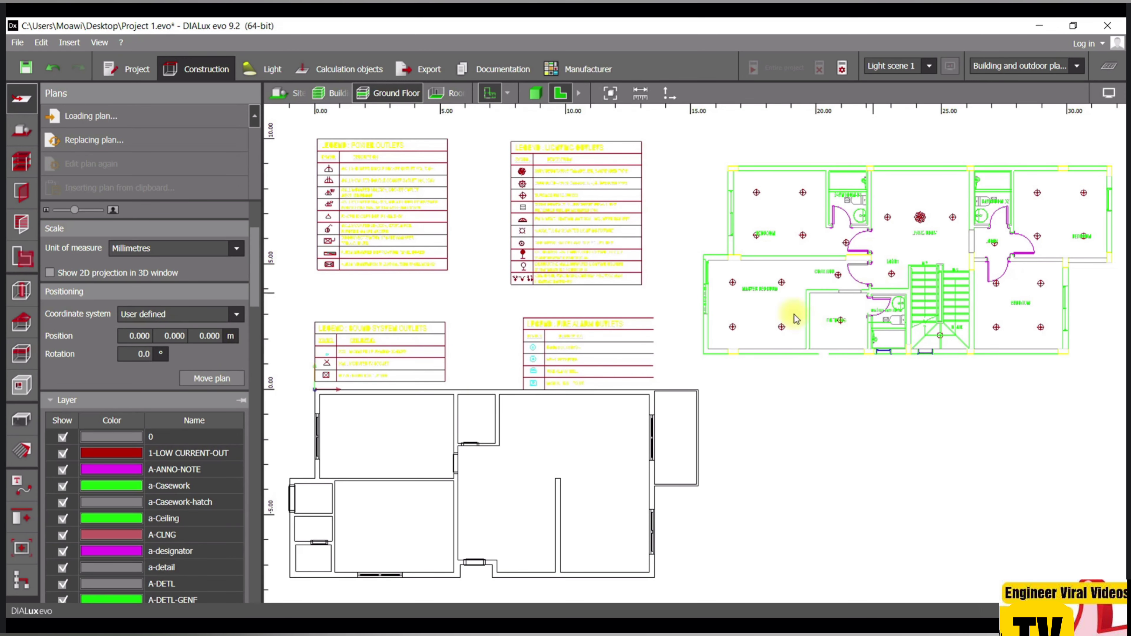
{"action": "mouse_move", "coordinate": [791, 276]}
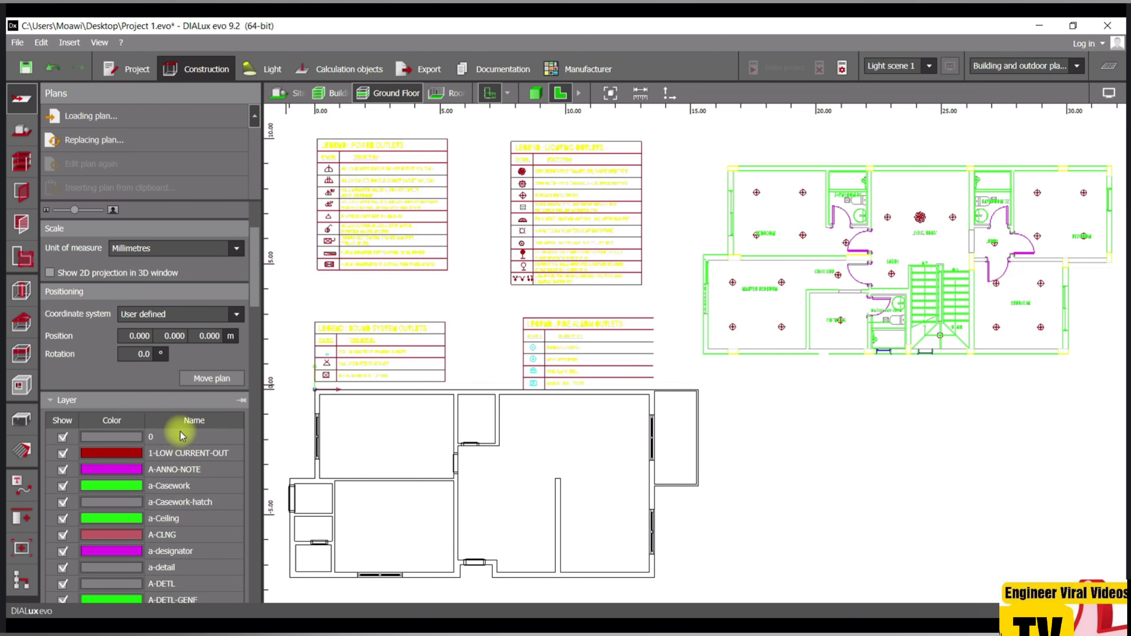
- Recolour every electrical plan layer green via the Color column header
{"action": "left_click", "coordinate": [111, 437]}
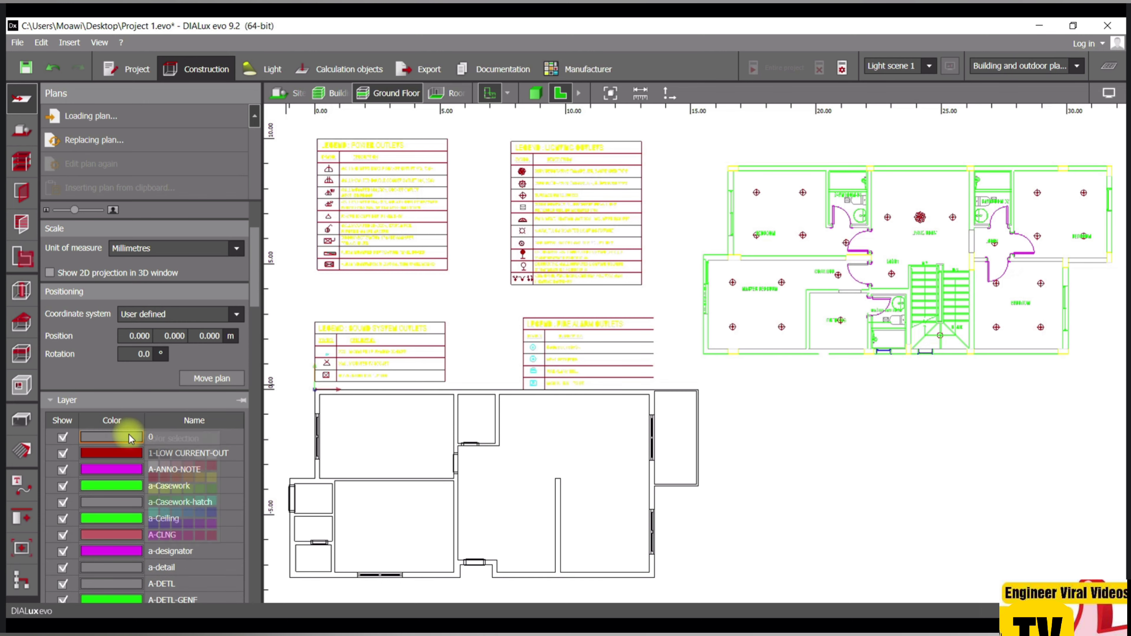
{"action": "left_click", "coordinate": [110, 437]}
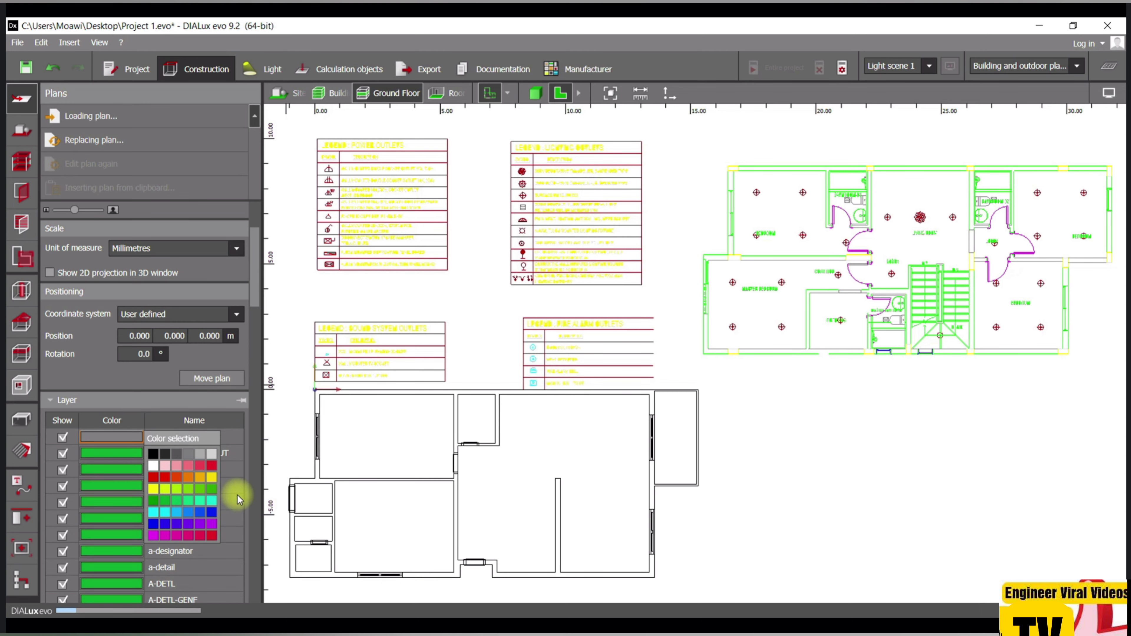
{"action": "mouse_move", "coordinate": [230, 499]}
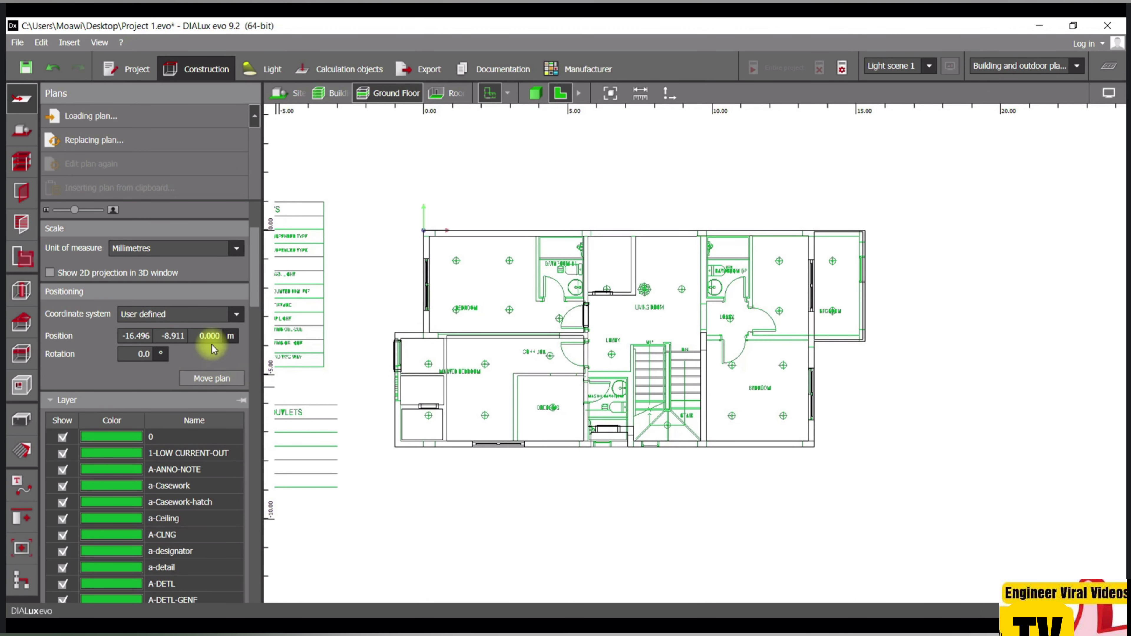
- Set the electrical plan's Z position to 3.000 m, check it in 3D, and return to the floor plan
{"action": "left_click", "coordinate": [210, 336]}
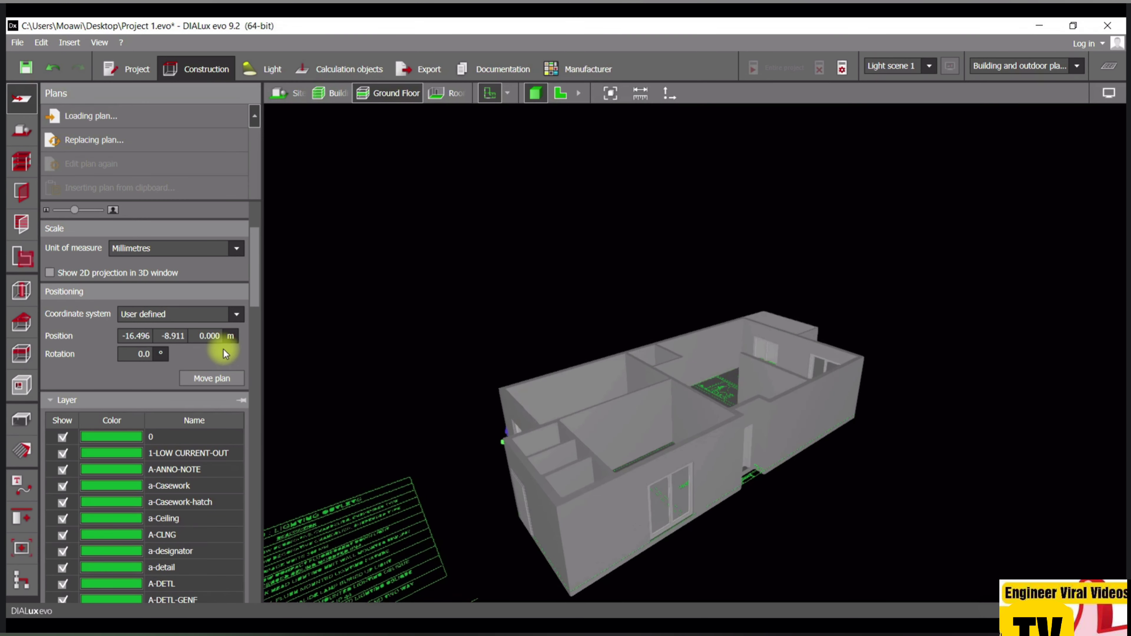
{"action": "left_click", "coordinate": [209, 335]}
{"action": "type", "text": "3.000"}
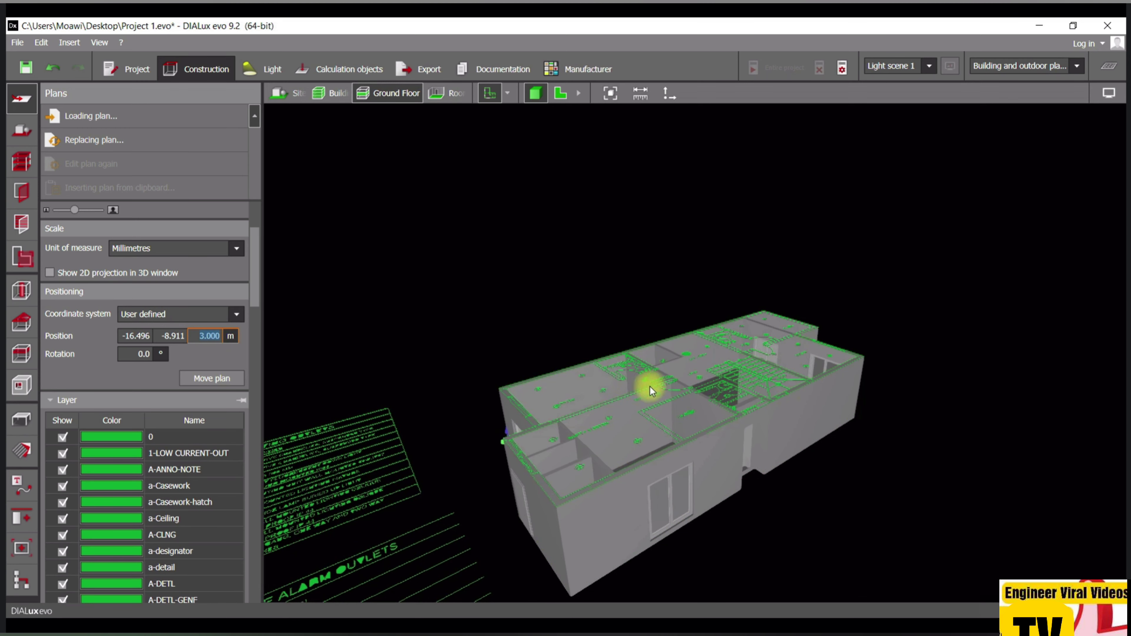
{"action": "left_click_drag", "start_coordinate": [649, 389], "coordinate": [651, 495]}
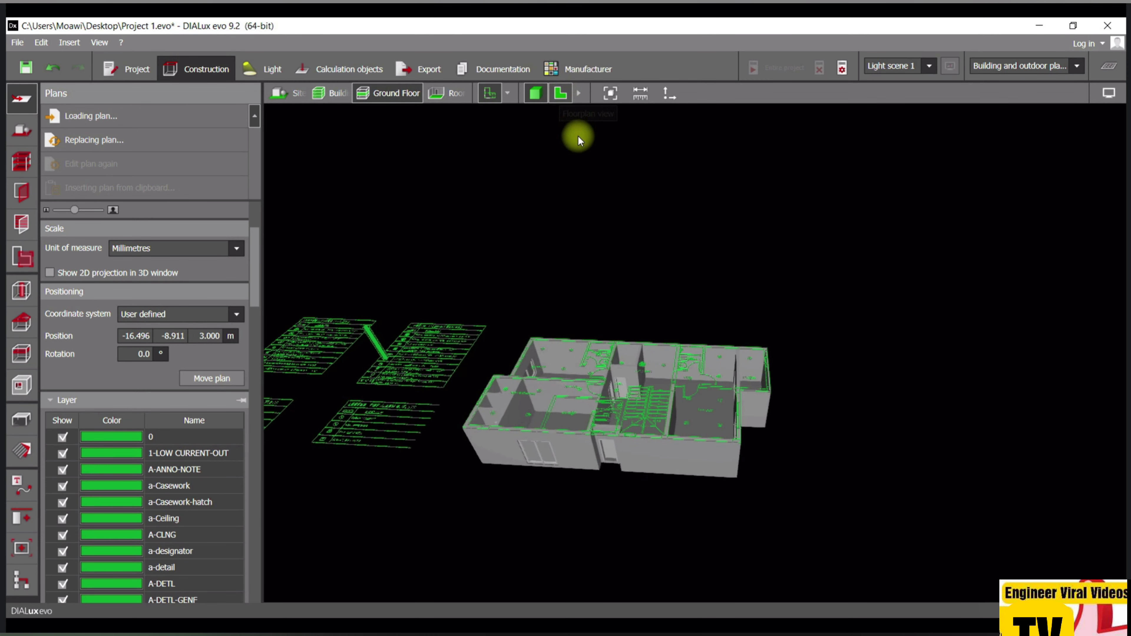
{"action": "left_click", "coordinate": [560, 93]}
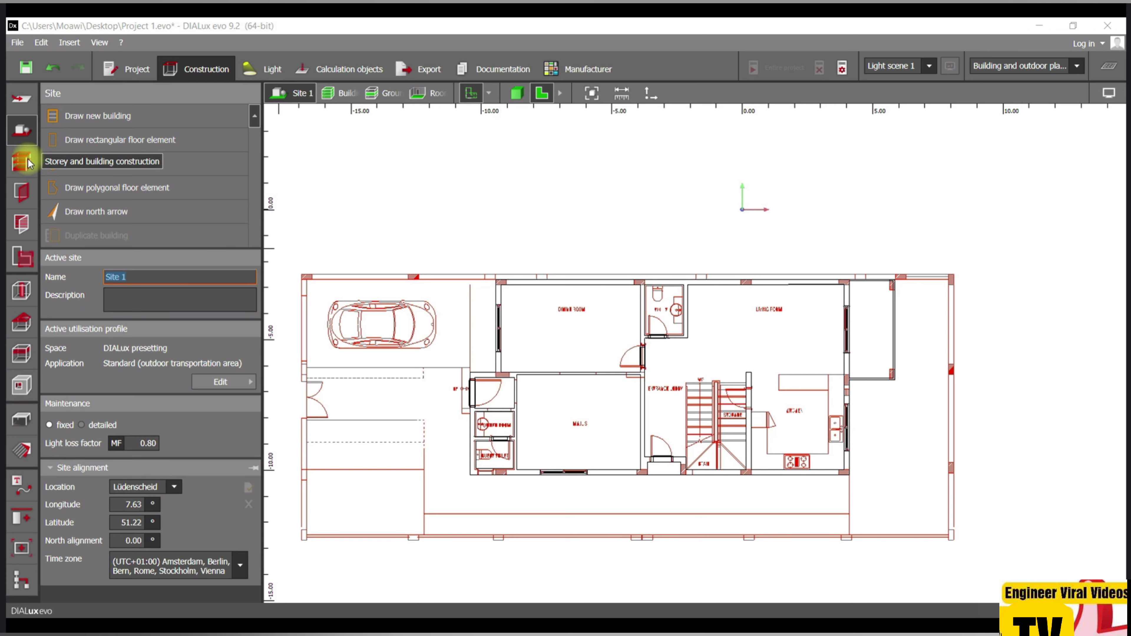
- Add a new empty storey (Storey 2) from the storey and building construction tools
{"action": "left_click", "coordinate": [21, 162]}
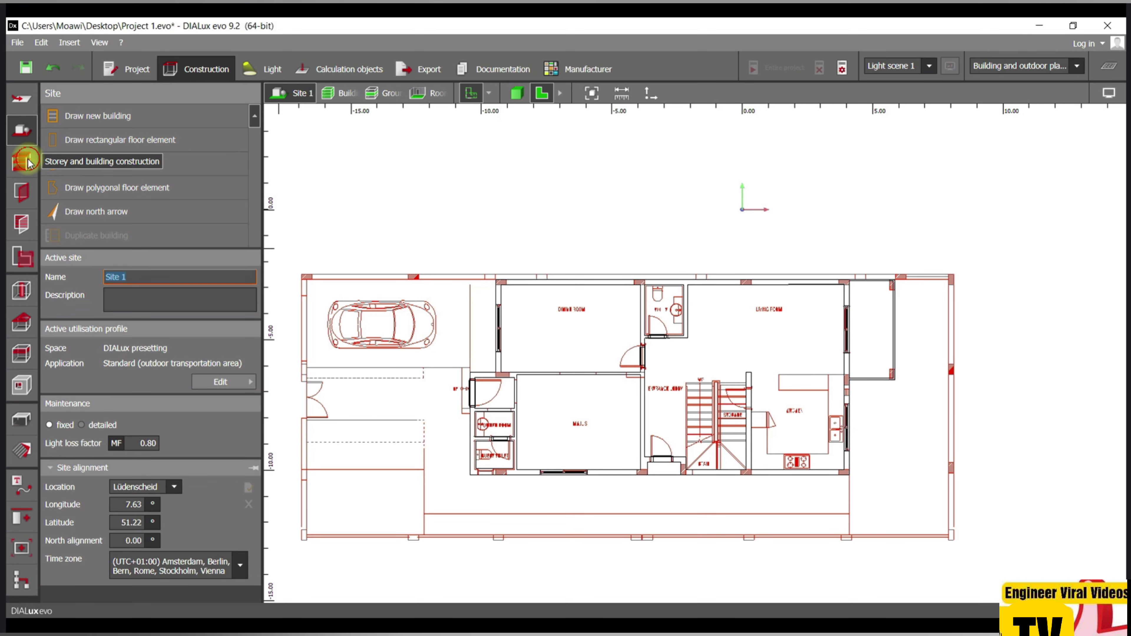
{"action": "left_click", "coordinate": [21, 161]}
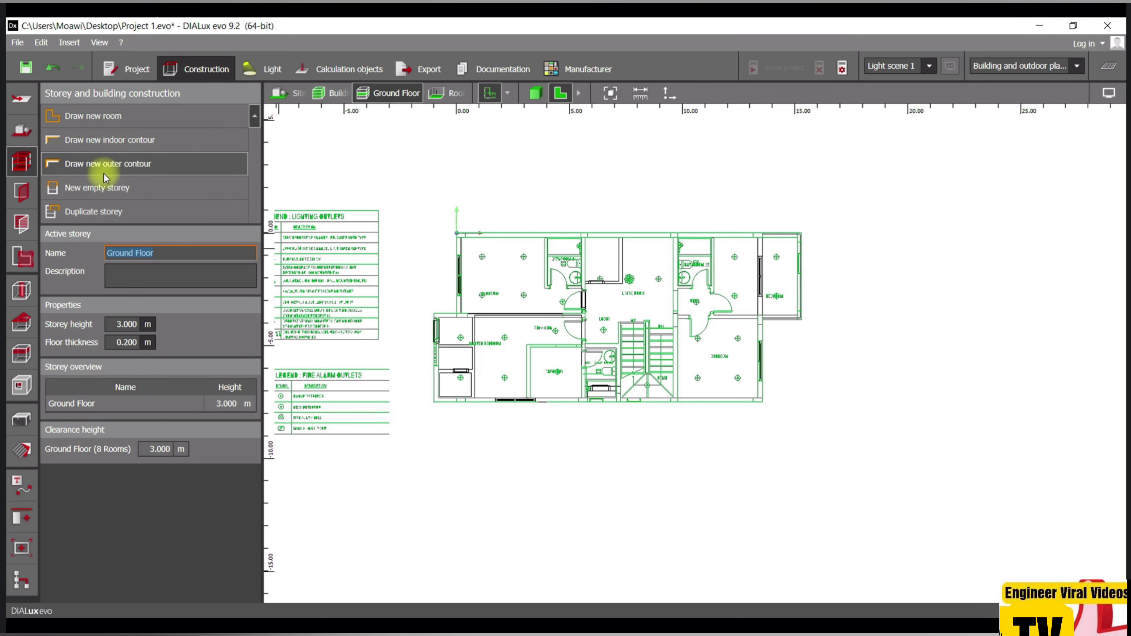
{"action": "mouse_move", "coordinate": [128, 195]}
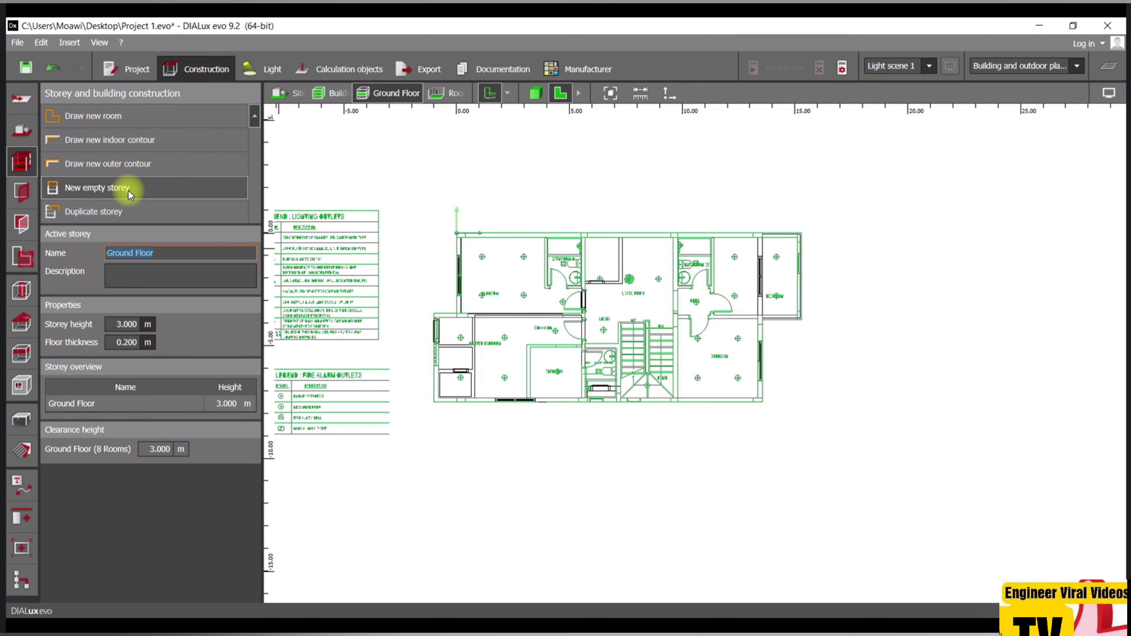
{"action": "mouse_move", "coordinate": [134, 211]}
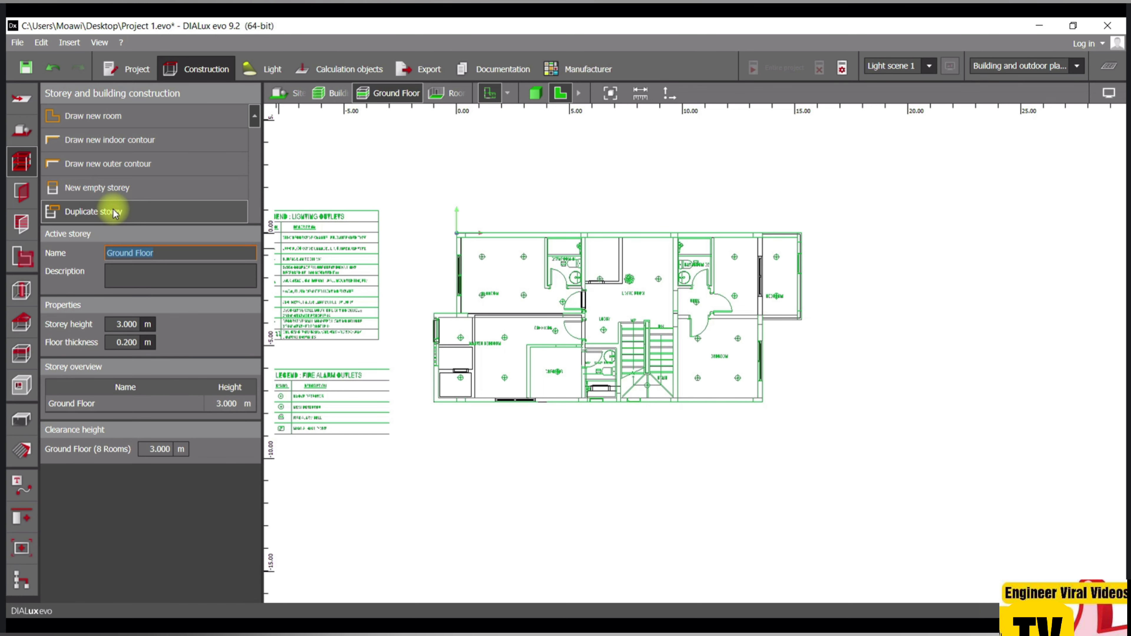
{"action": "mouse_move", "coordinate": [81, 192]}
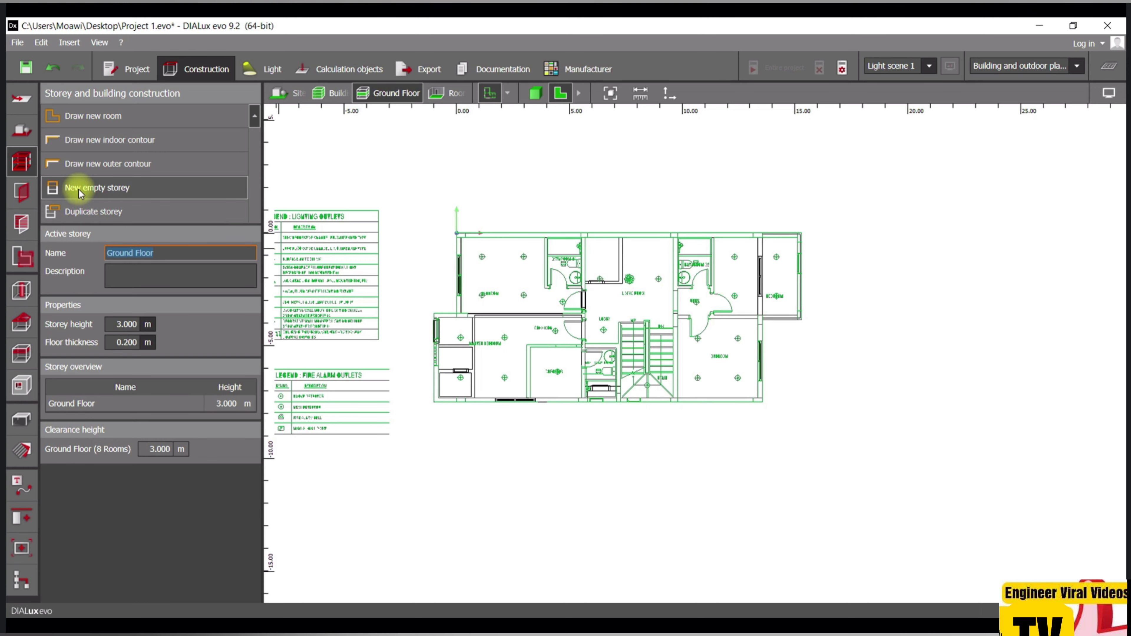
{"action": "left_click", "coordinate": [82, 188]}
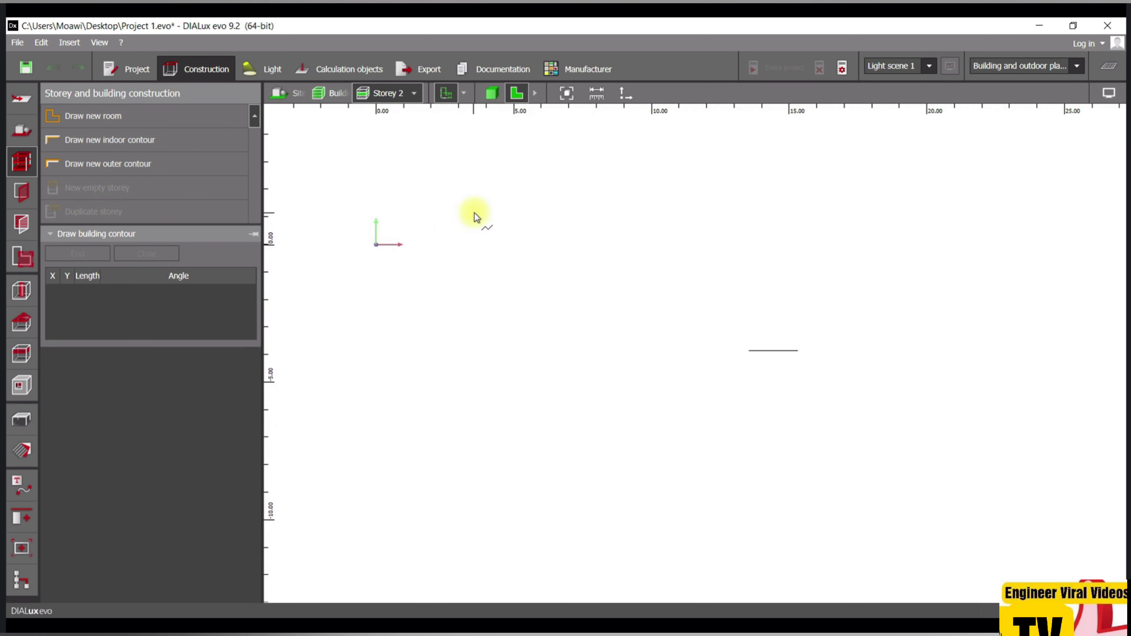
- Show the 02 First ARCH plan on Storey 2 and start tracing the contour from its top-left corner
{"action": "left_click", "coordinate": [464, 93]}
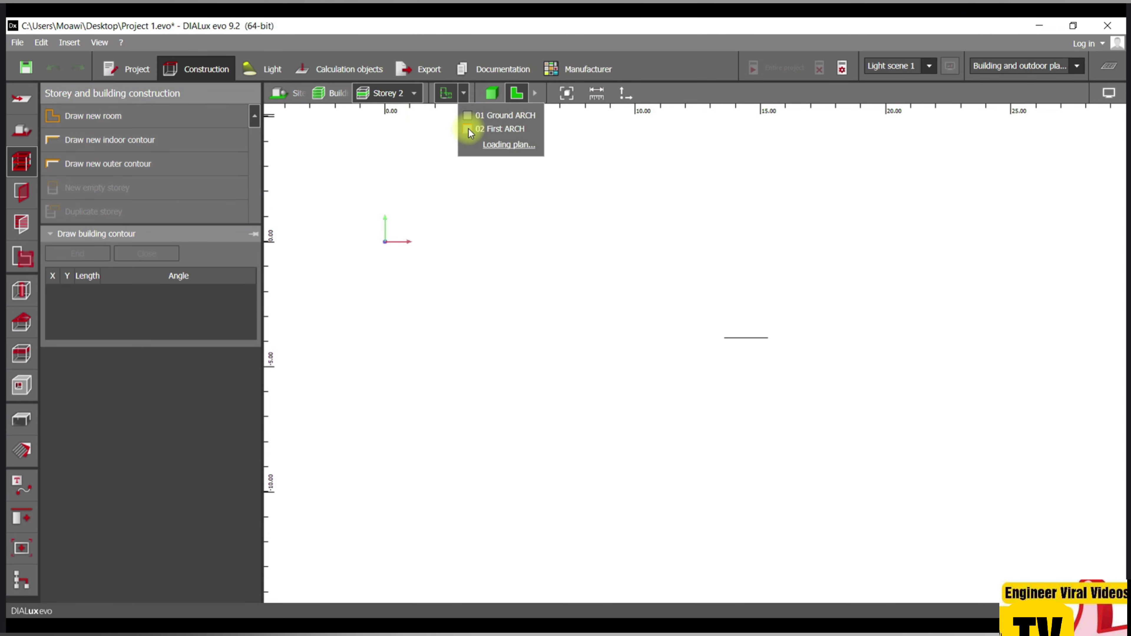
{"action": "left_click", "coordinate": [467, 129]}
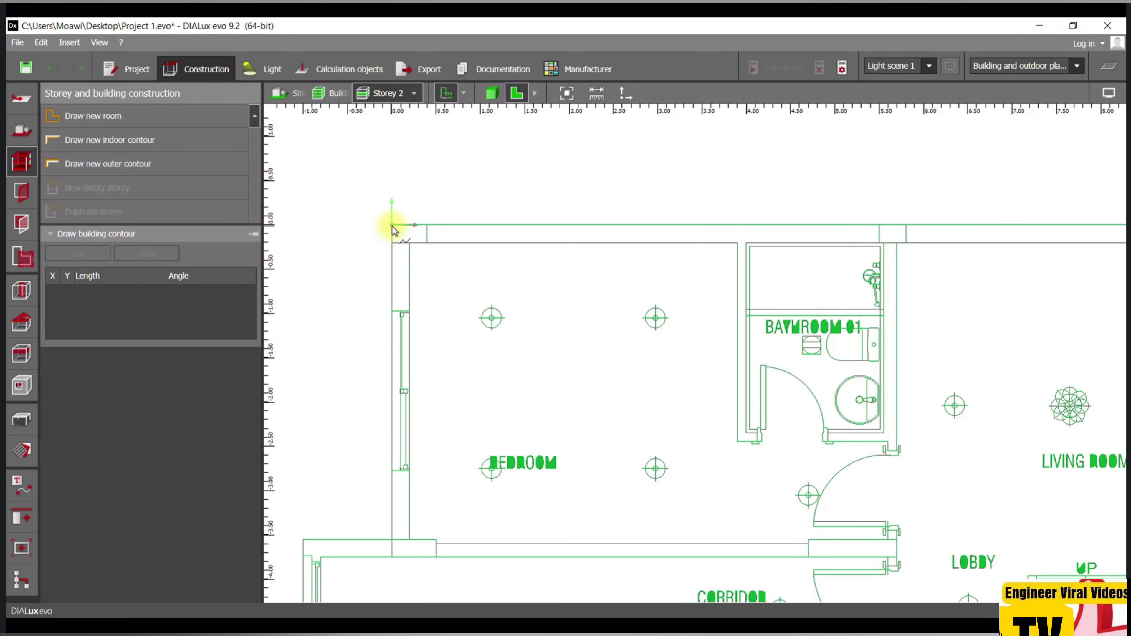
{"action": "left_click", "coordinate": [375, 551]}
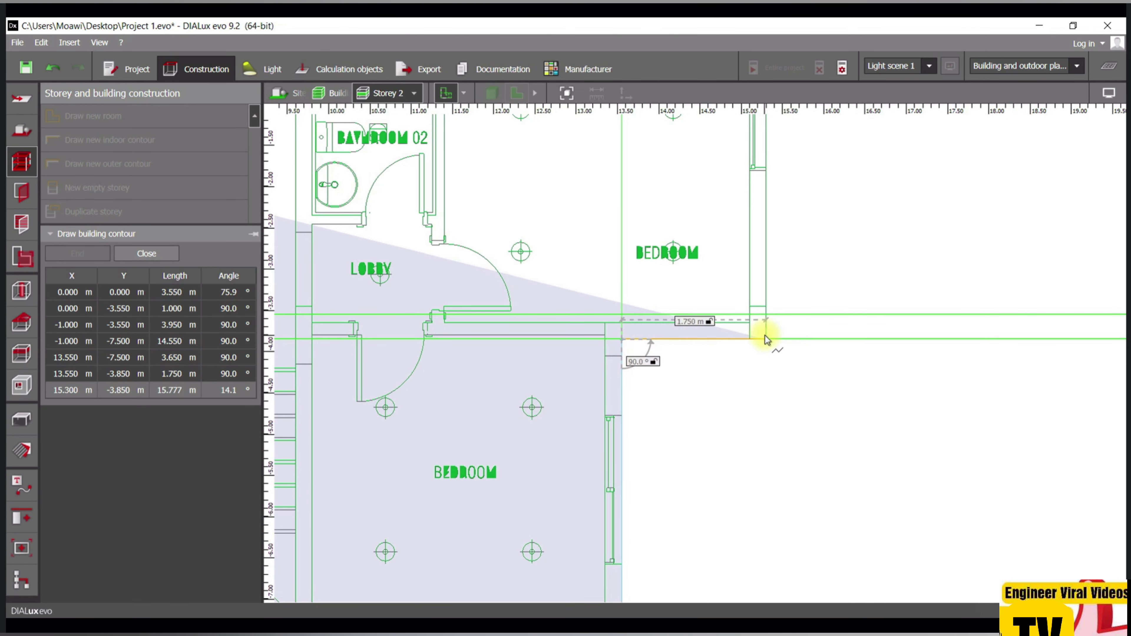
{"action": "left_click", "coordinate": [760, 337]}
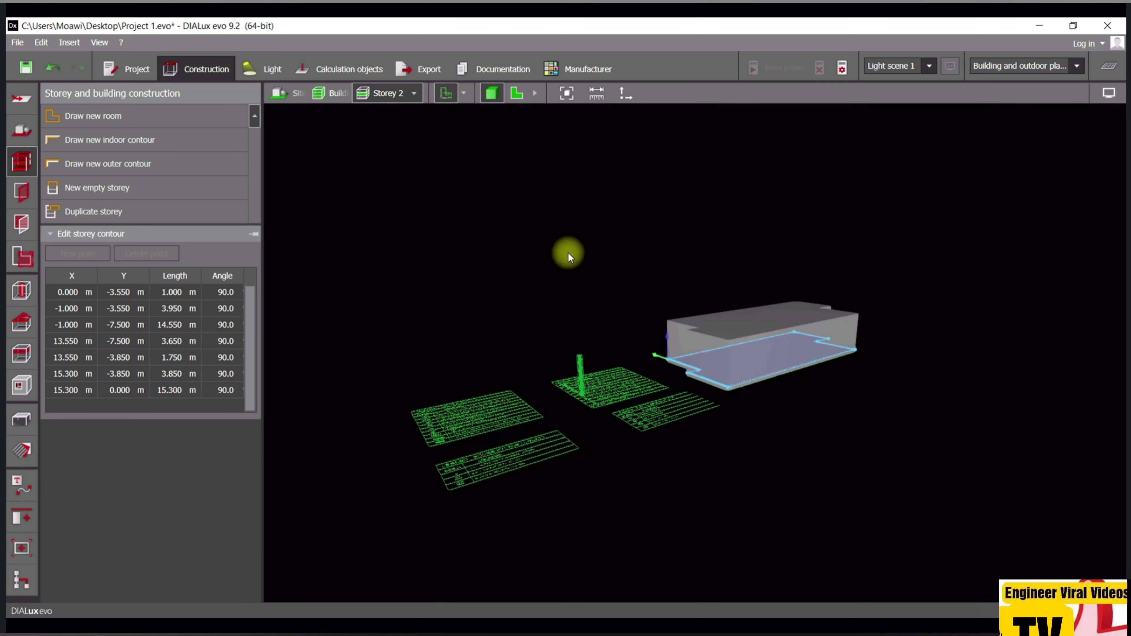
- Rename Storey 2 to 'First Floor' via its Name field in the building properties
{"action": "left_click", "coordinate": [337, 93]}
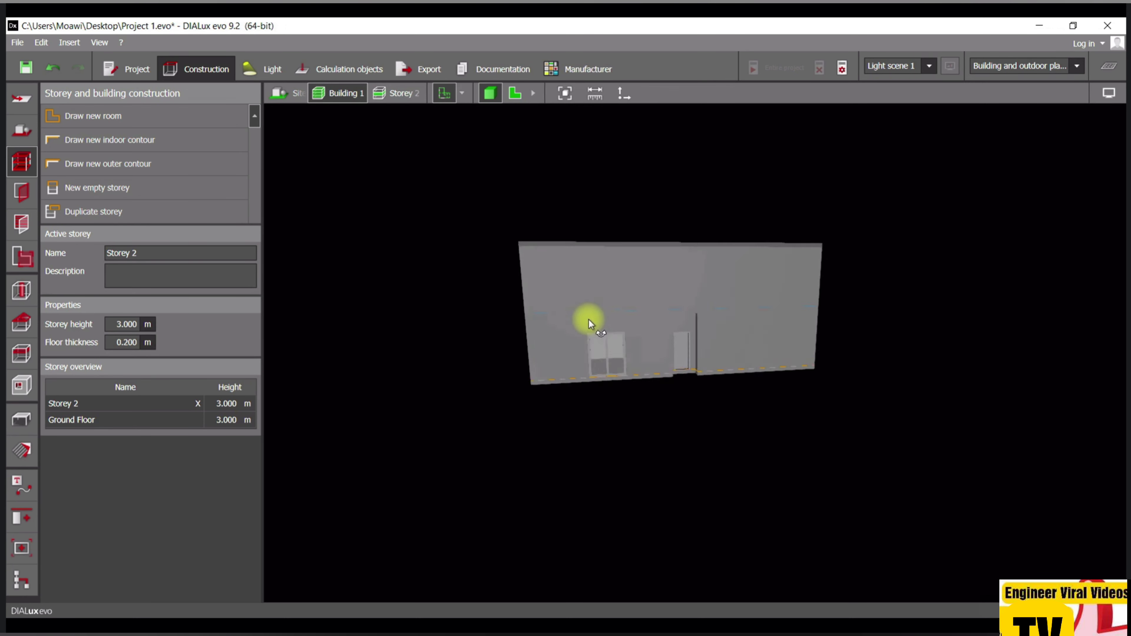
{"action": "left_click_drag", "start_coordinate": [591, 325], "coordinate": [678, 414]}
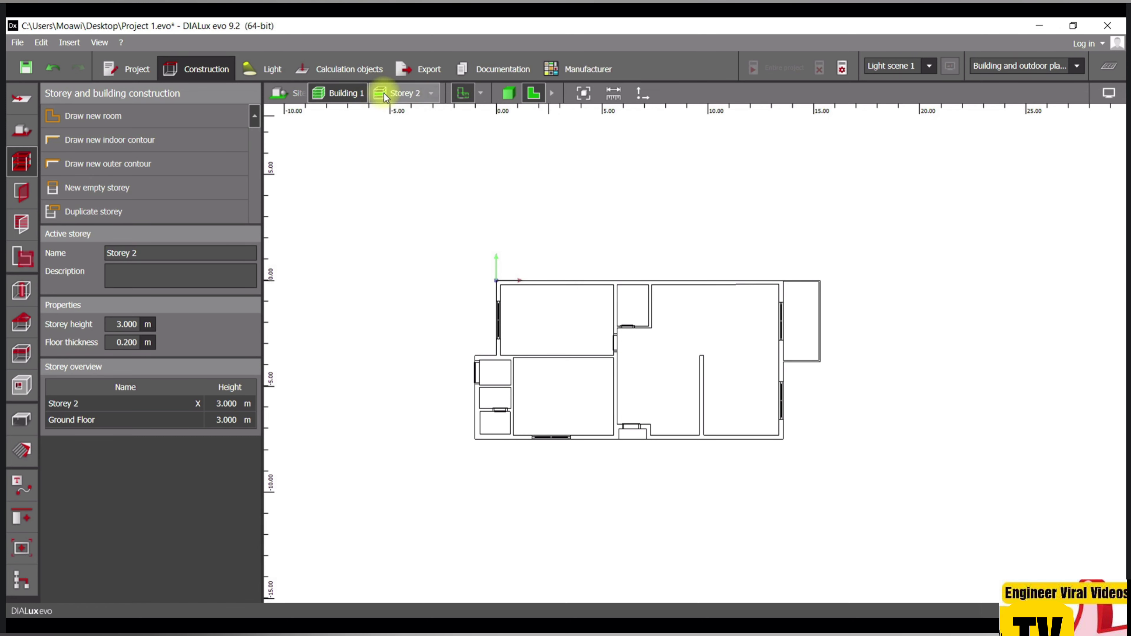
{"action": "left_click", "coordinate": [164, 253]}
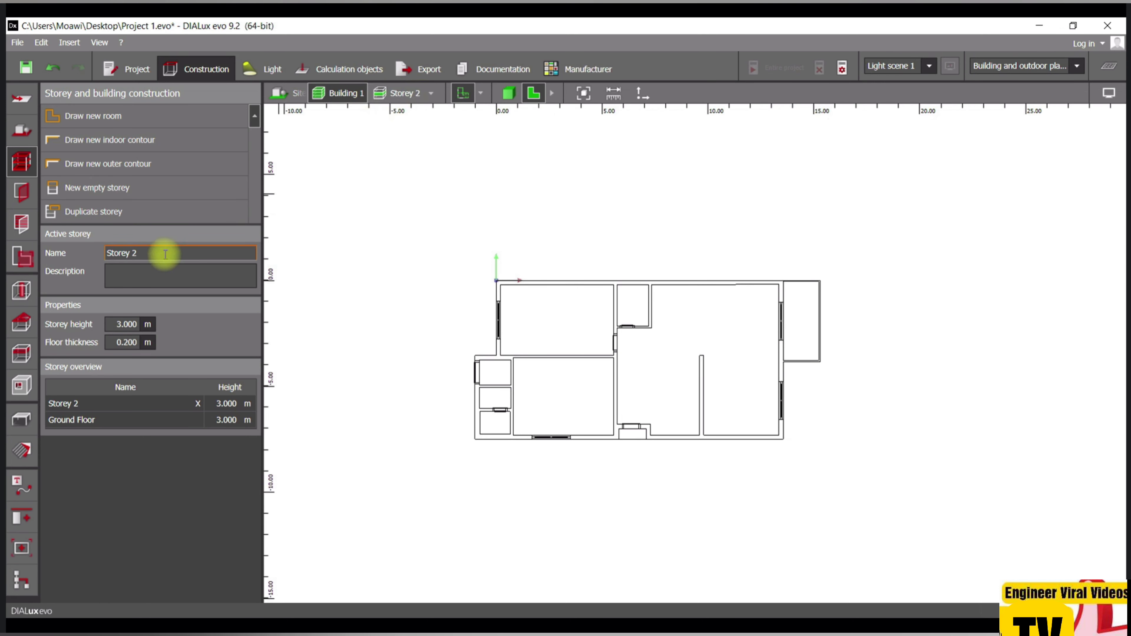
{"action": "double_click", "coordinate": [122, 253]}
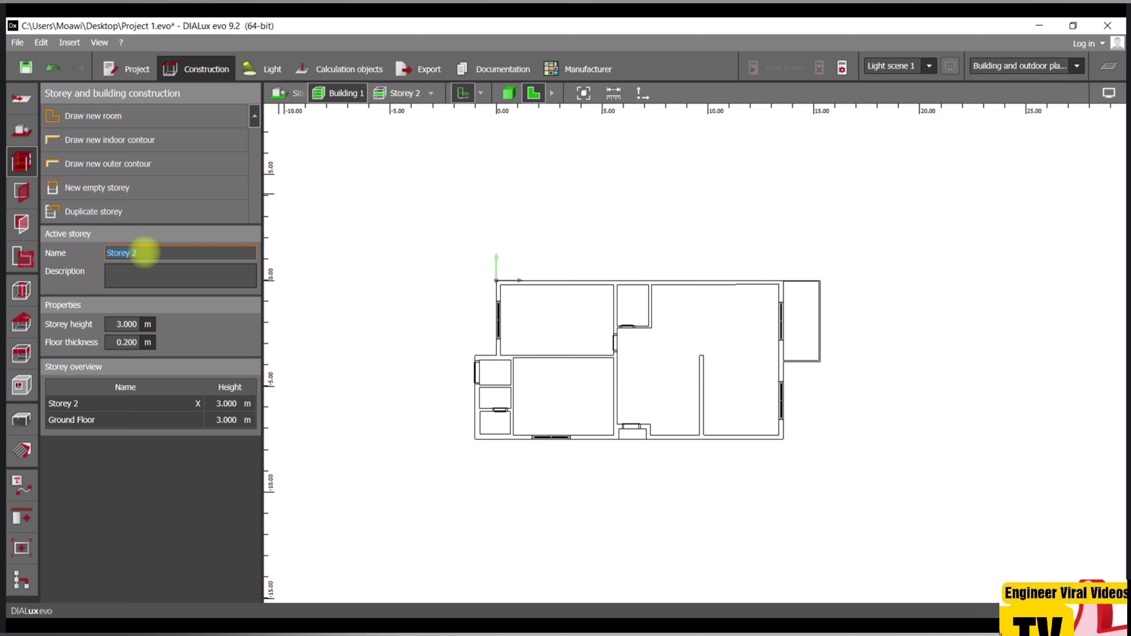
{"action": "type", "text": "First Floor"}
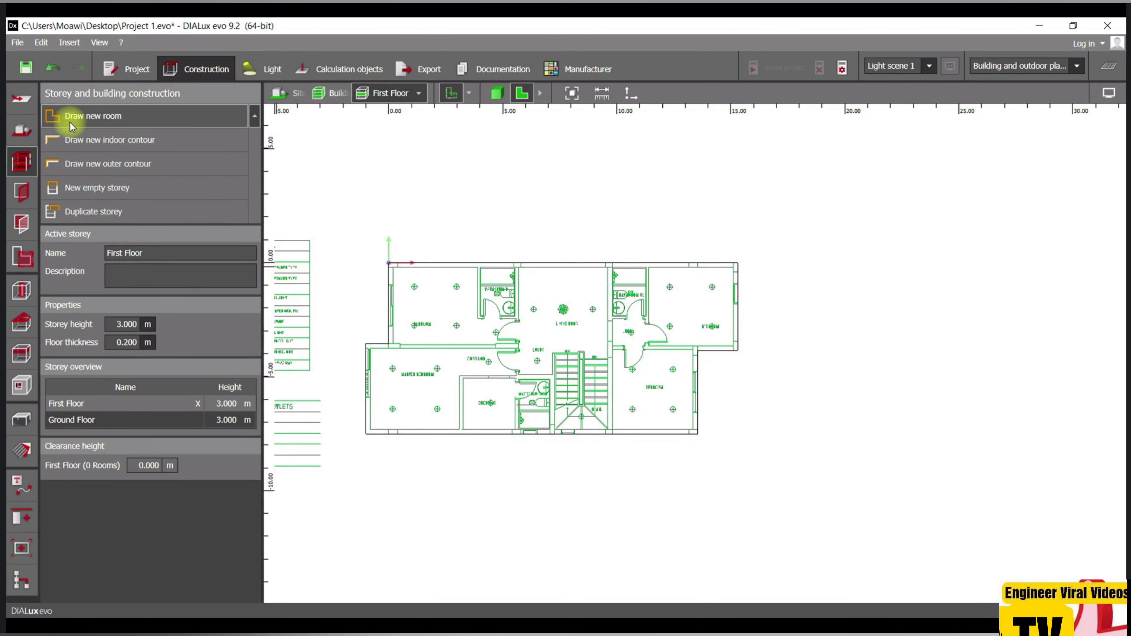
- Start a new room to trace the first bedroom over the first-floor DWG plan
{"action": "left_click", "coordinate": [110, 139]}
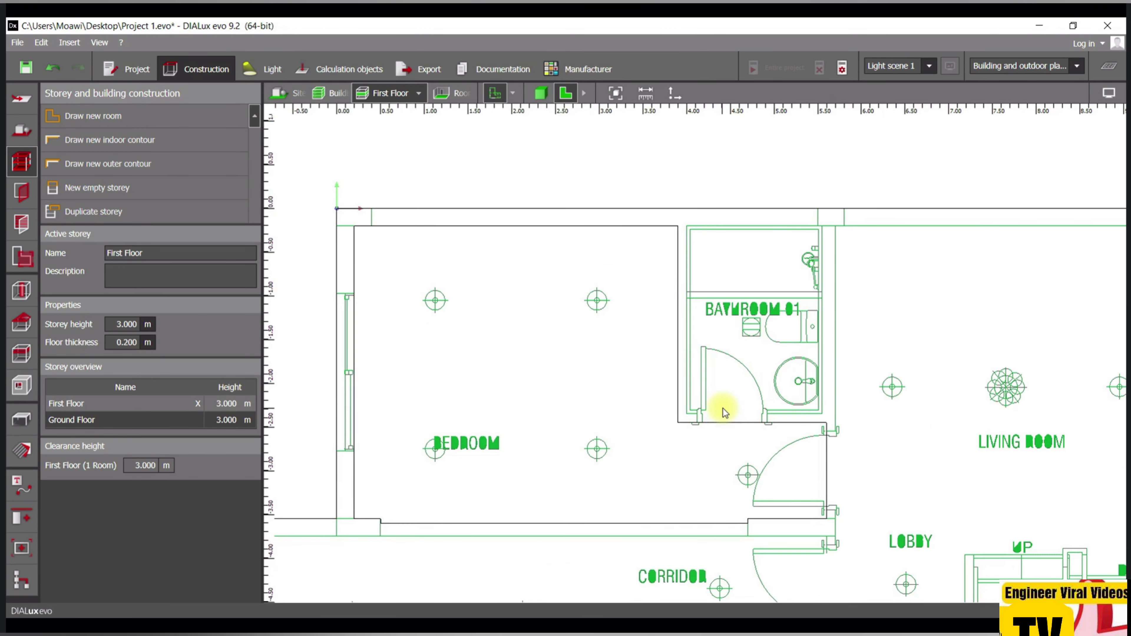
{"action": "mouse_move", "coordinate": [744, 399]}
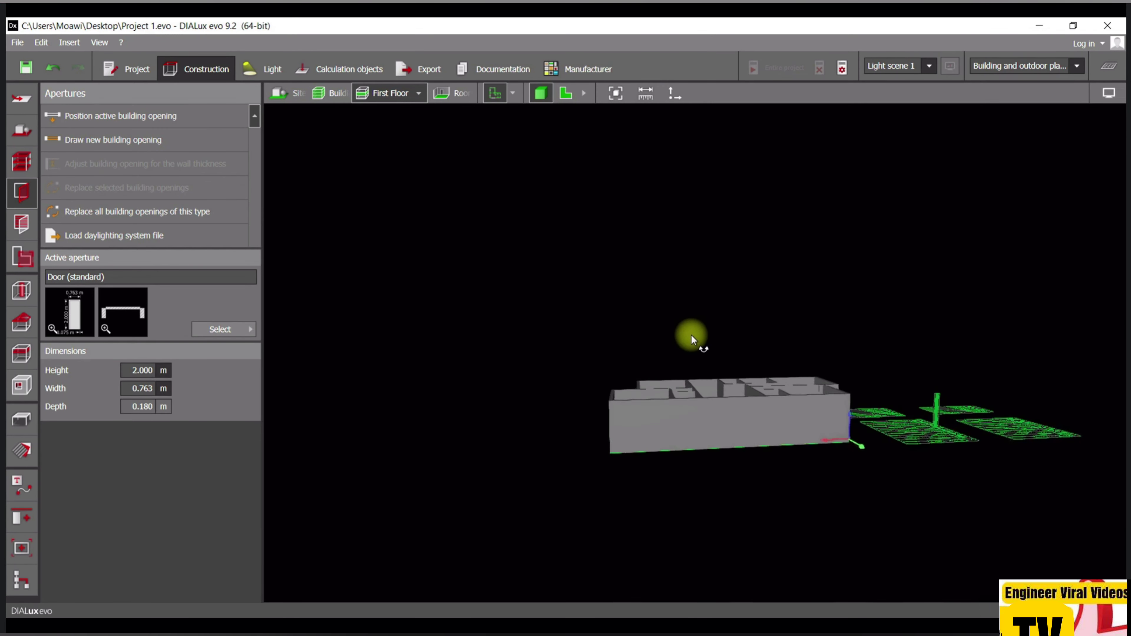
- Orbit and zoom the 3D view to look down into the first-floor rooms along the building
{"action": "left_click_drag", "start_coordinate": [690, 339], "coordinate": [764, 390]}
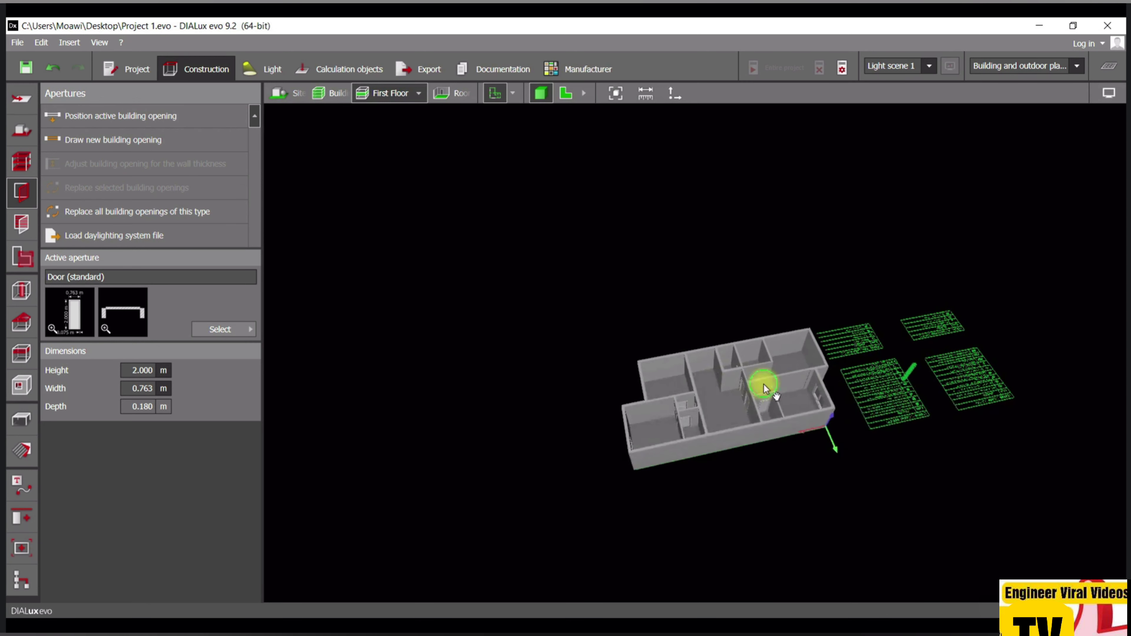
{"action": "left_click_drag", "start_coordinate": [764, 390], "coordinate": [563, 465]}
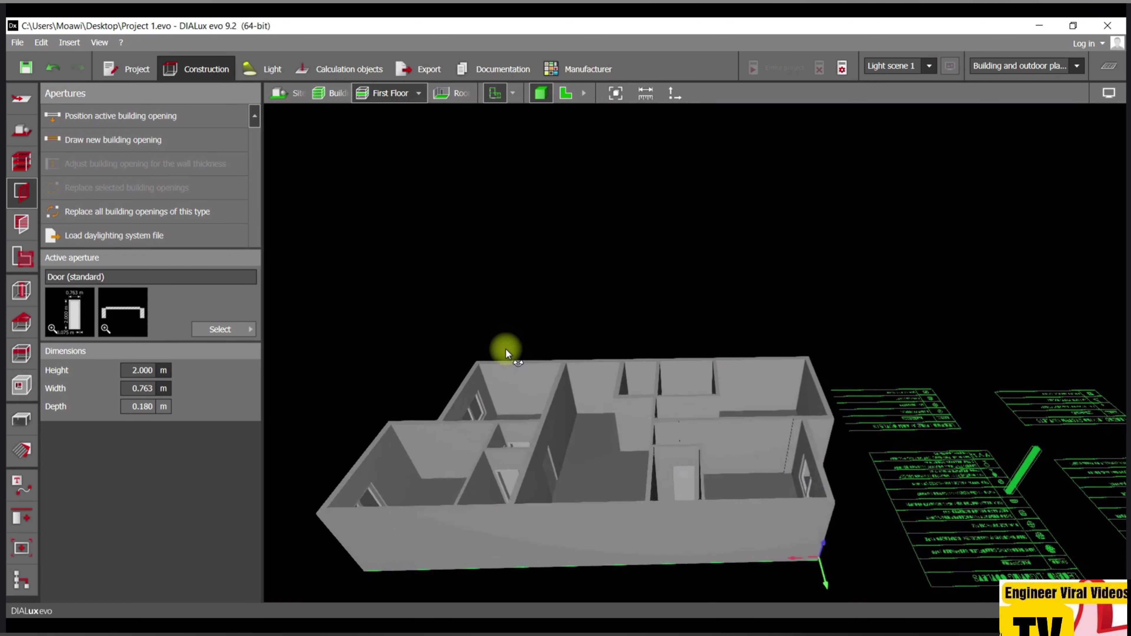
{"action": "left_click_drag", "start_coordinate": [505, 354], "coordinate": [584, 466]}
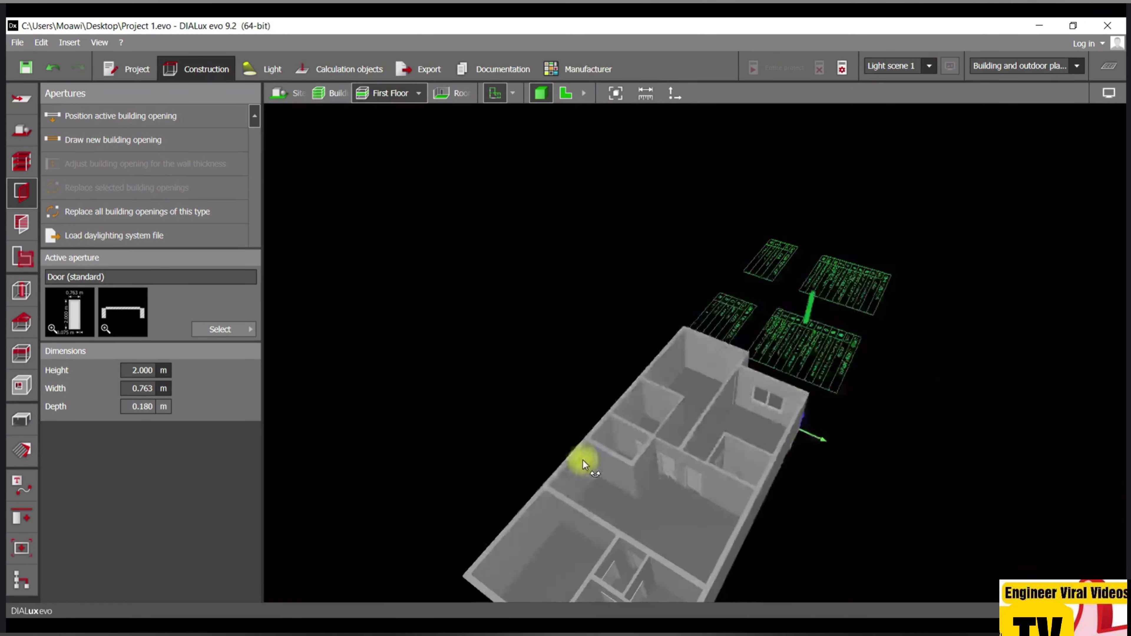
{"action": "left_click_drag", "start_coordinate": [584, 464], "coordinate": [719, 475]}
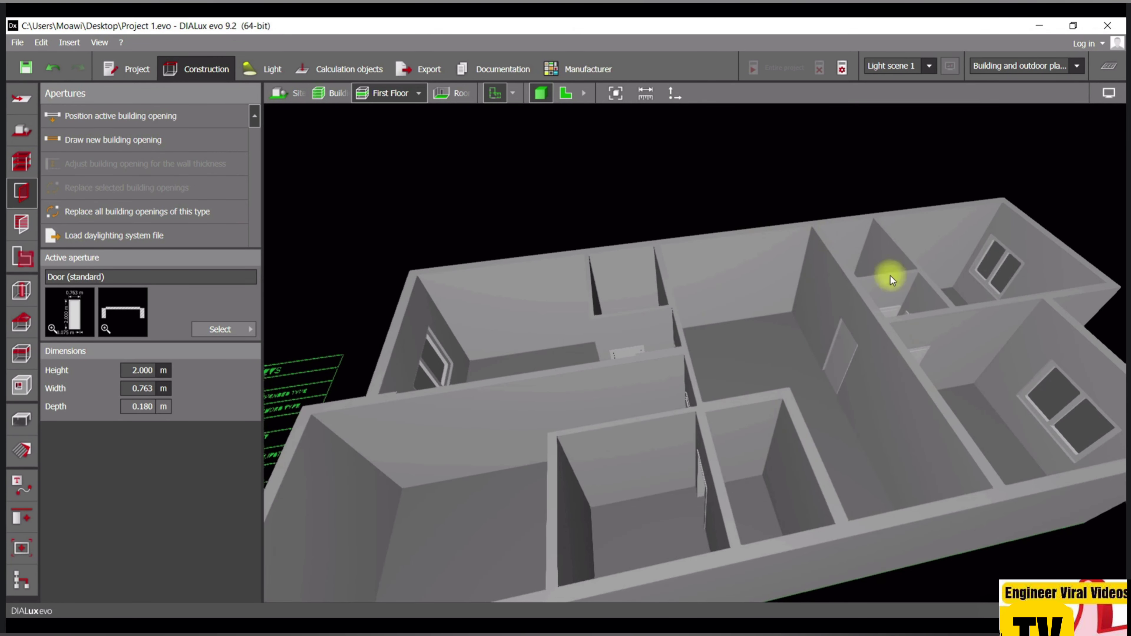
{"action": "left_click_drag", "start_coordinate": [892, 280], "coordinate": [1070, 369]}
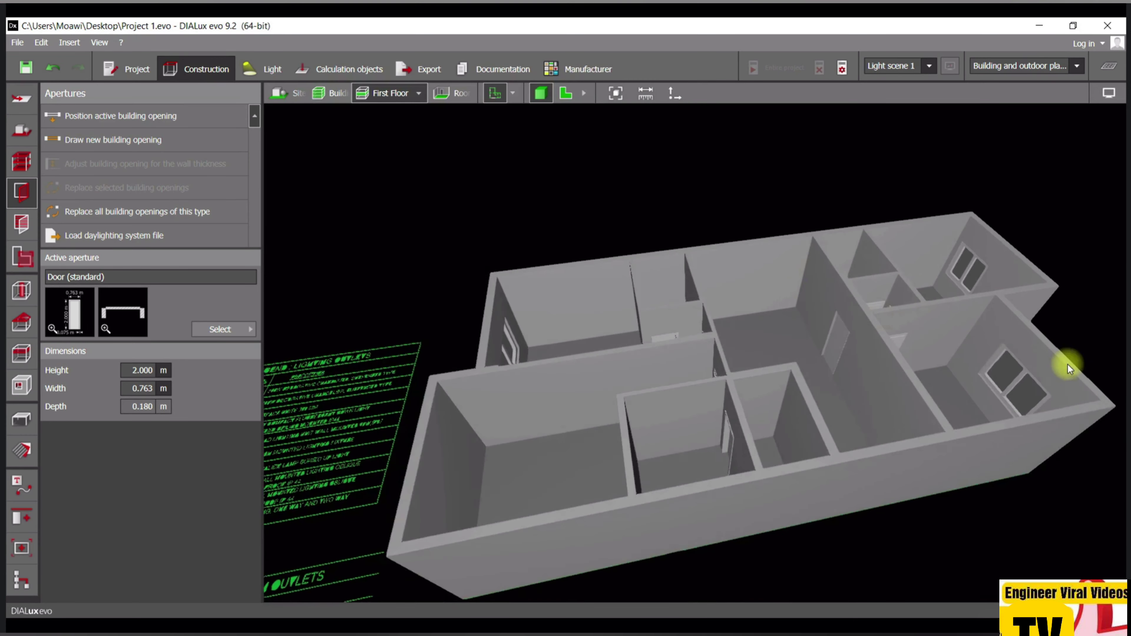
{"action": "left_click_drag", "start_coordinate": [1067, 367], "coordinate": [873, 389]}
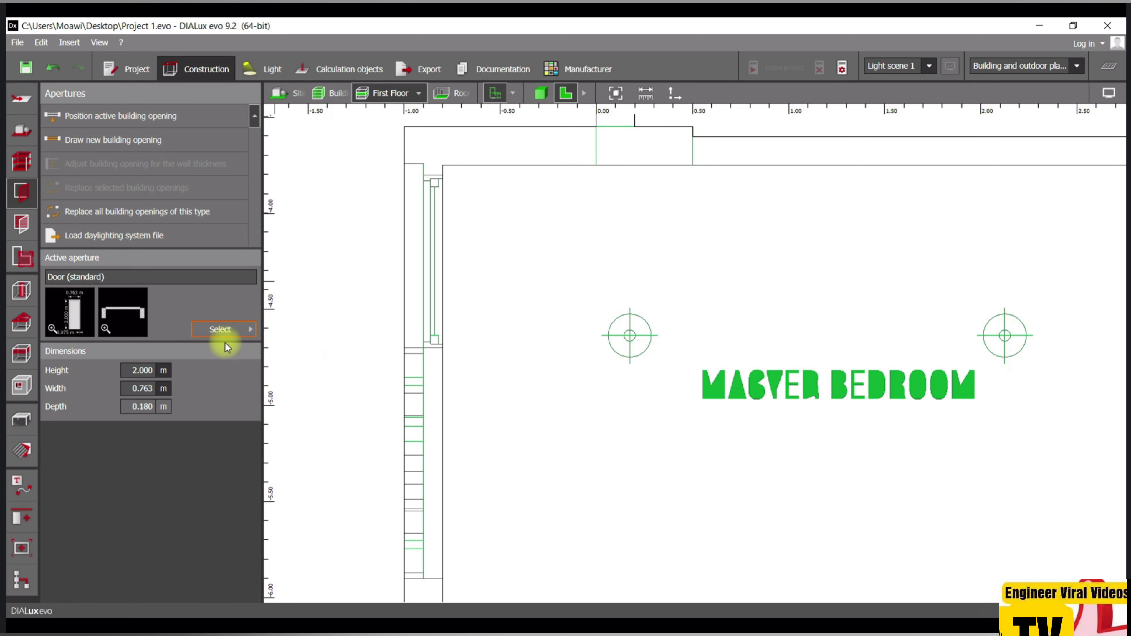
- Place a rectangular window with mullion in the master bedroom's outer wall and check it in 3D
{"action": "left_click", "coordinate": [224, 329]}
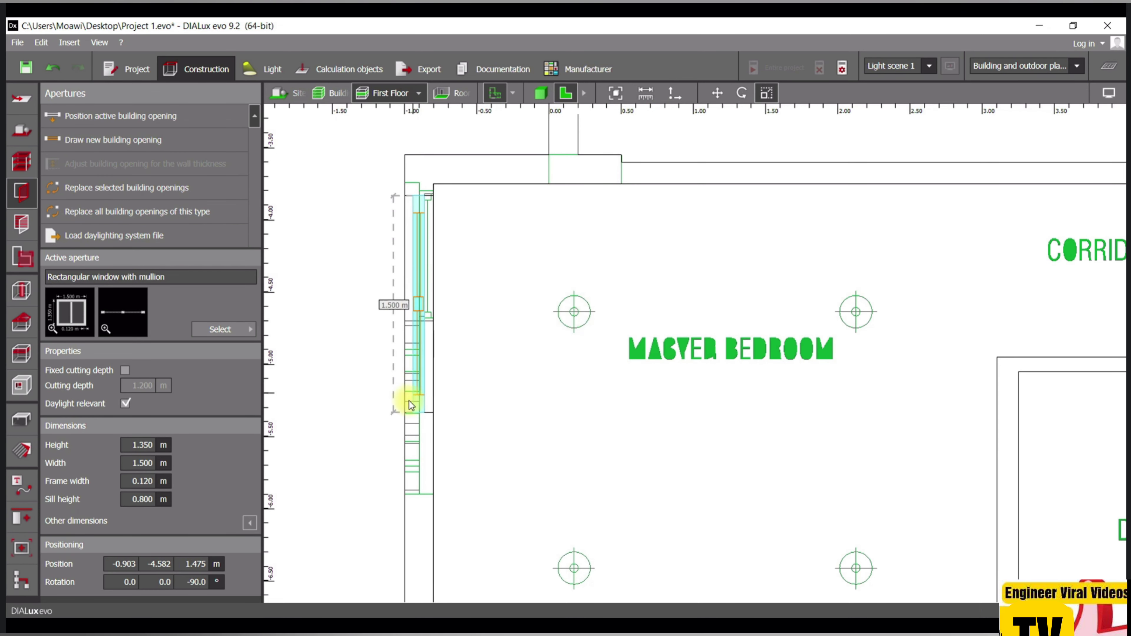
{"action": "left_click_drag", "start_coordinate": [410, 404], "coordinate": [417, 494]}
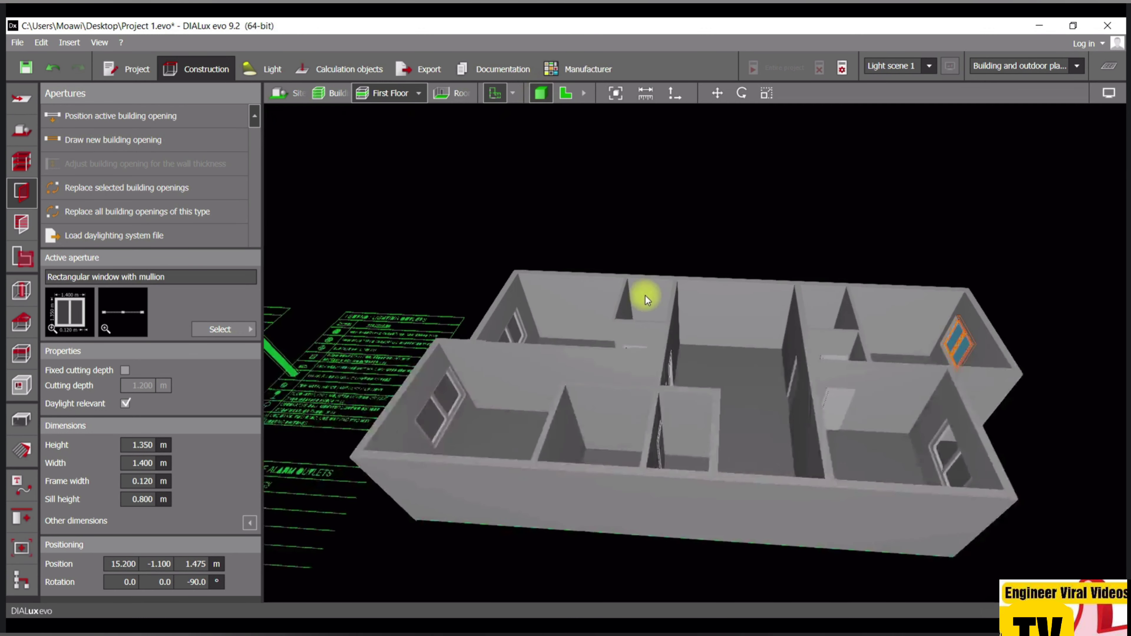
{"action": "left_click_drag", "start_coordinate": [645, 299], "coordinate": [870, 273]}
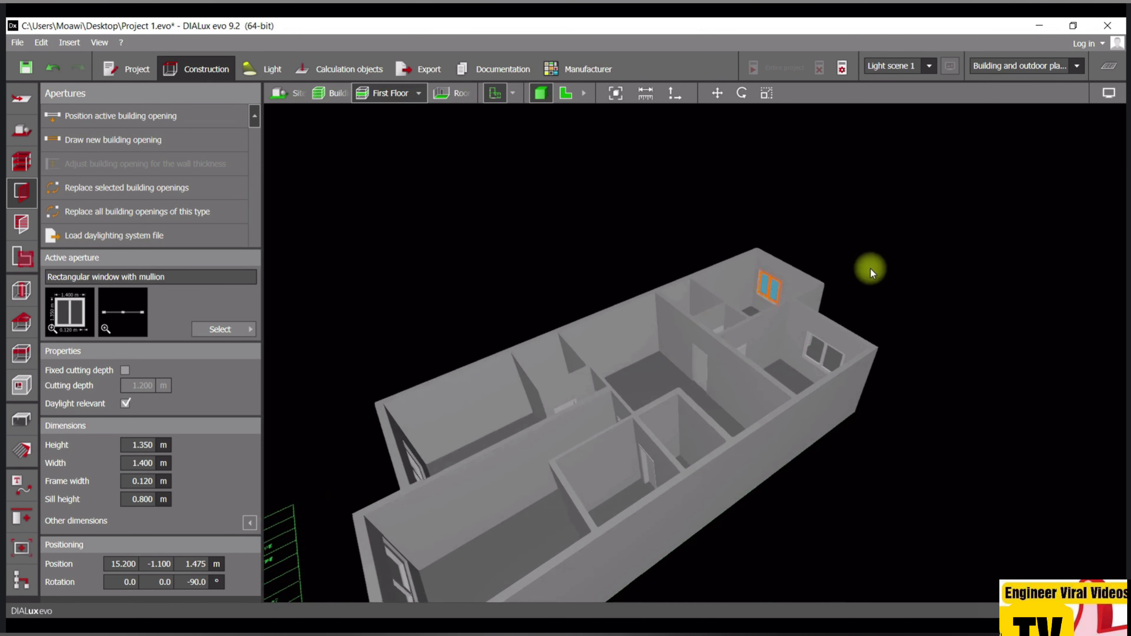
{"action": "left_click", "coordinate": [325, 93]}
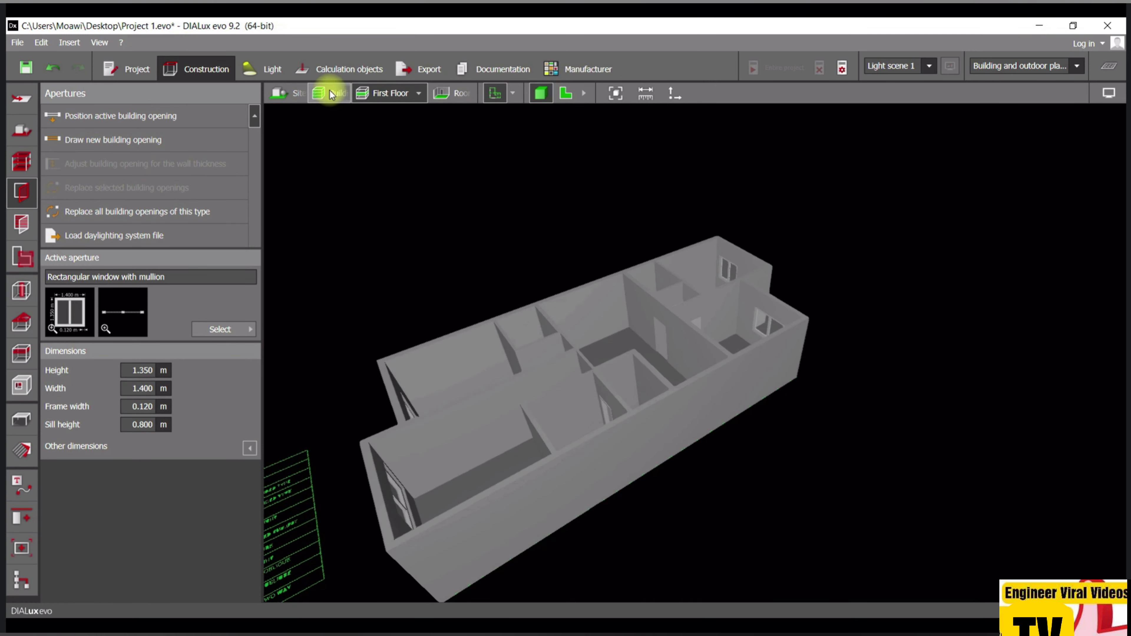
- Show Building 1 with both storeys and orbit around the villa's facades and corners
{"action": "left_click", "coordinate": [319, 93]}
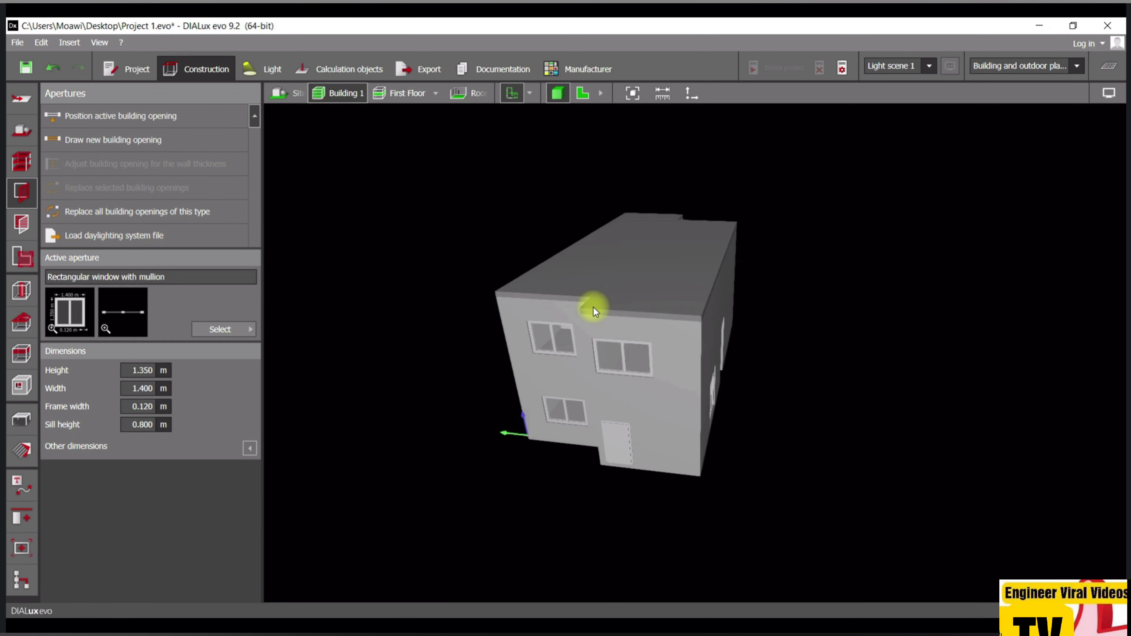
{"action": "left_click_drag", "start_coordinate": [595, 310], "coordinate": [840, 319]}
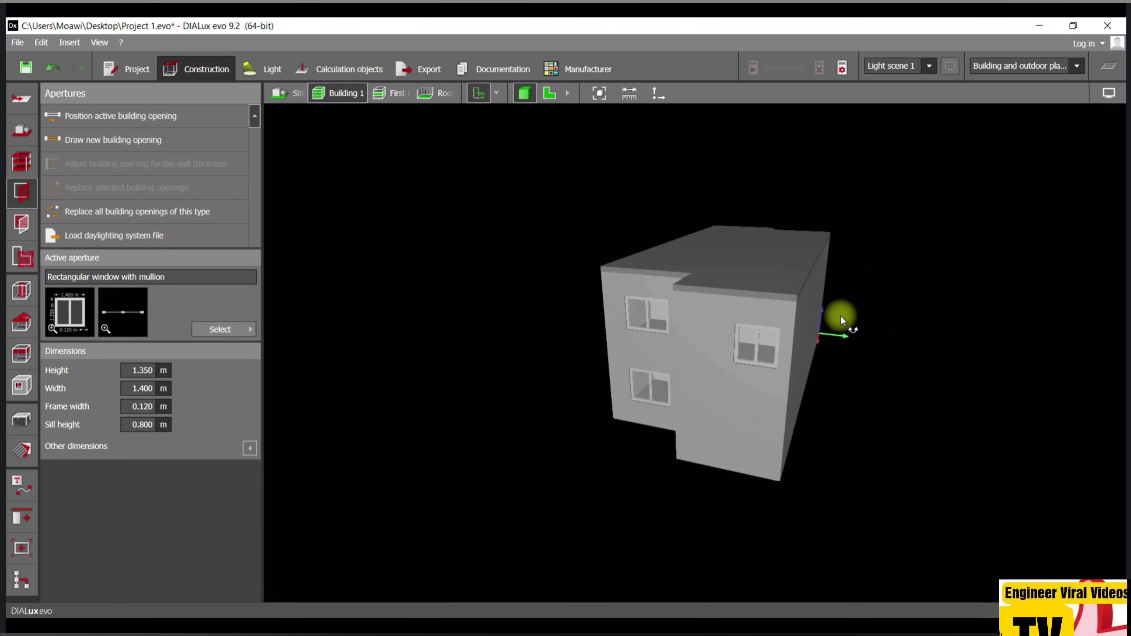
{"action": "left_click_drag", "start_coordinate": [840, 319], "coordinate": [826, 319]}
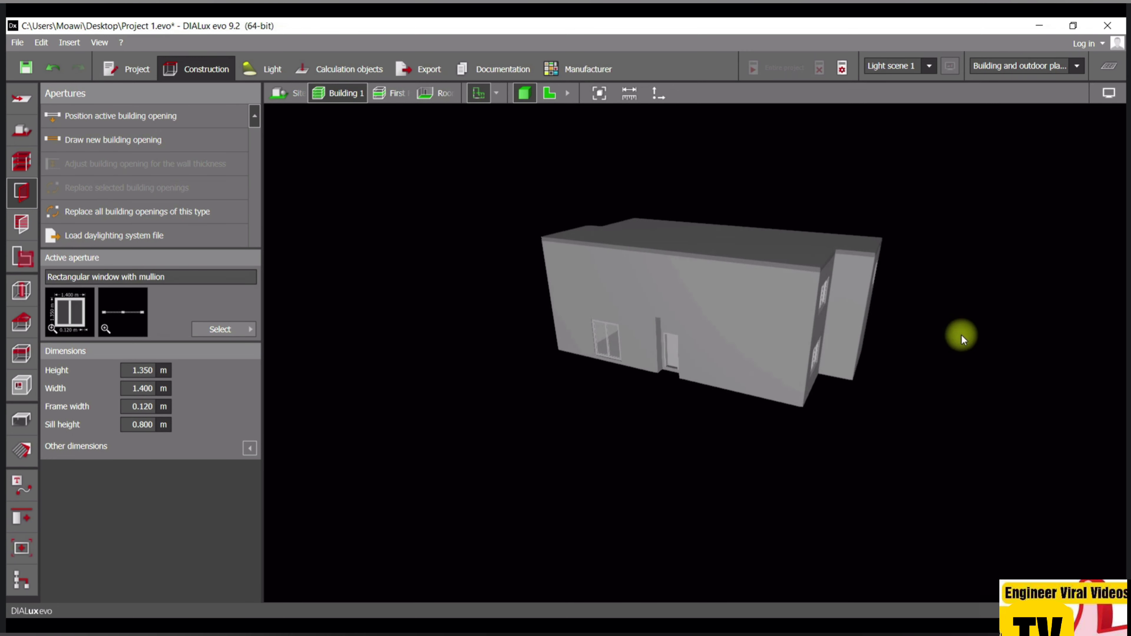
{"action": "left_click_drag", "start_coordinate": [963, 338], "coordinate": [773, 339]}
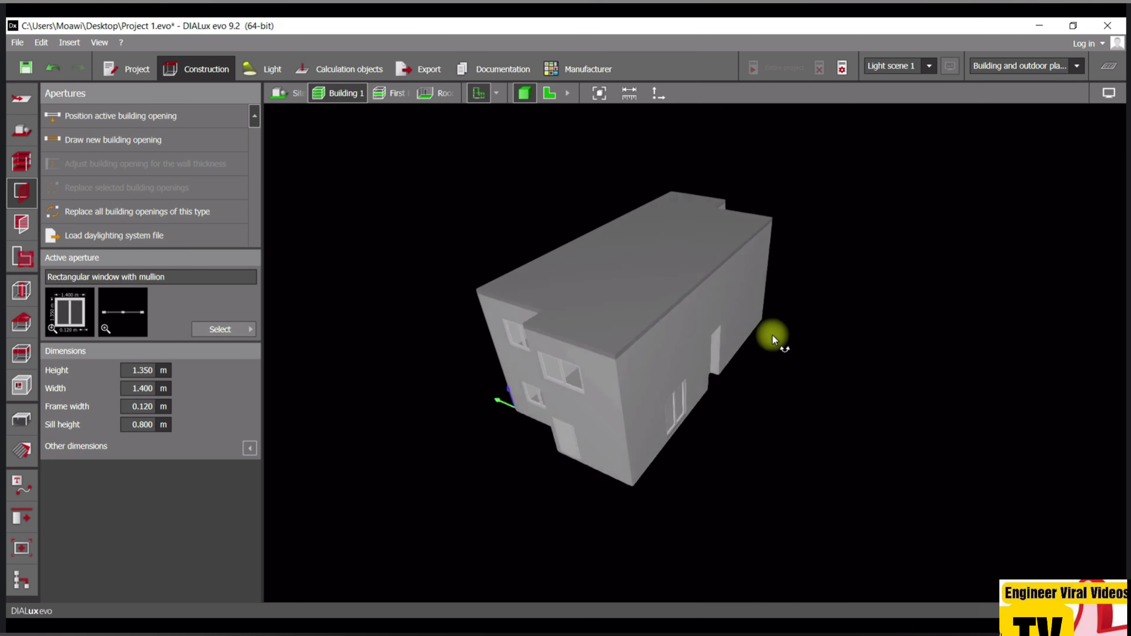
{"action": "left_click_drag", "start_coordinate": [773, 339], "coordinate": [719, 319]}
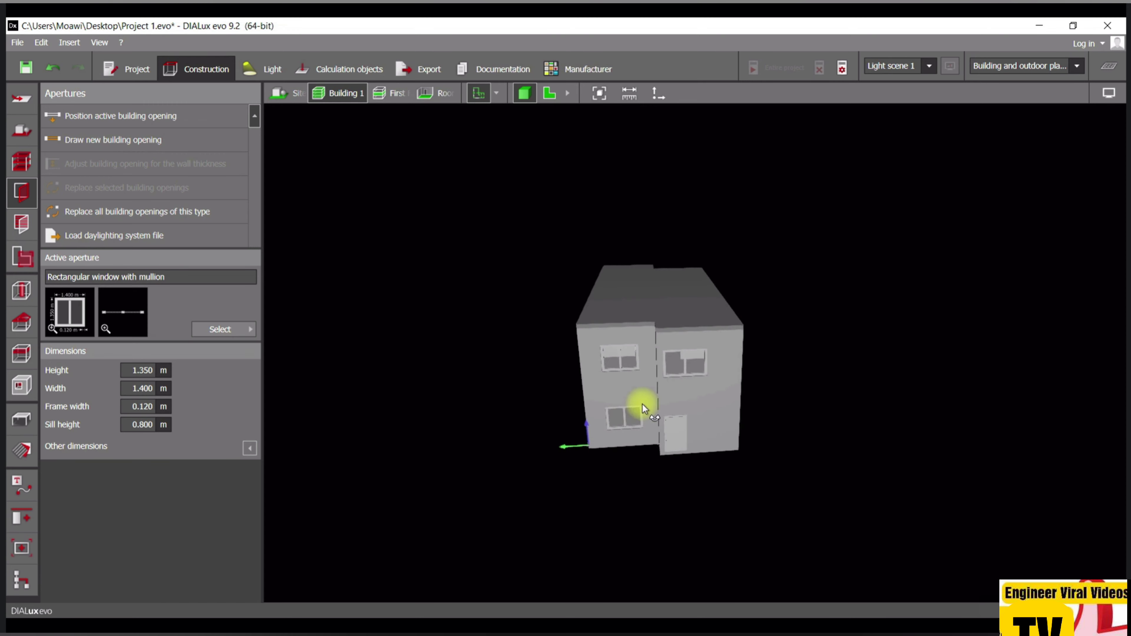
{"action": "left_click_drag", "start_coordinate": [642, 408], "coordinate": [678, 360]}
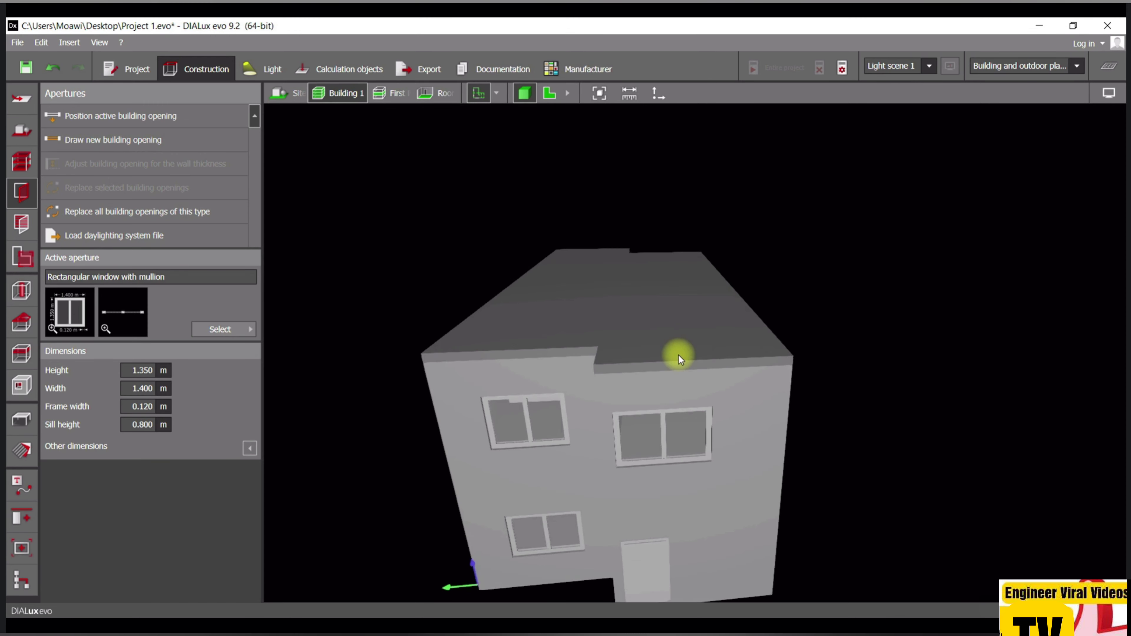
{"action": "left_click_drag", "start_coordinate": [678, 360], "coordinate": [646, 402]}
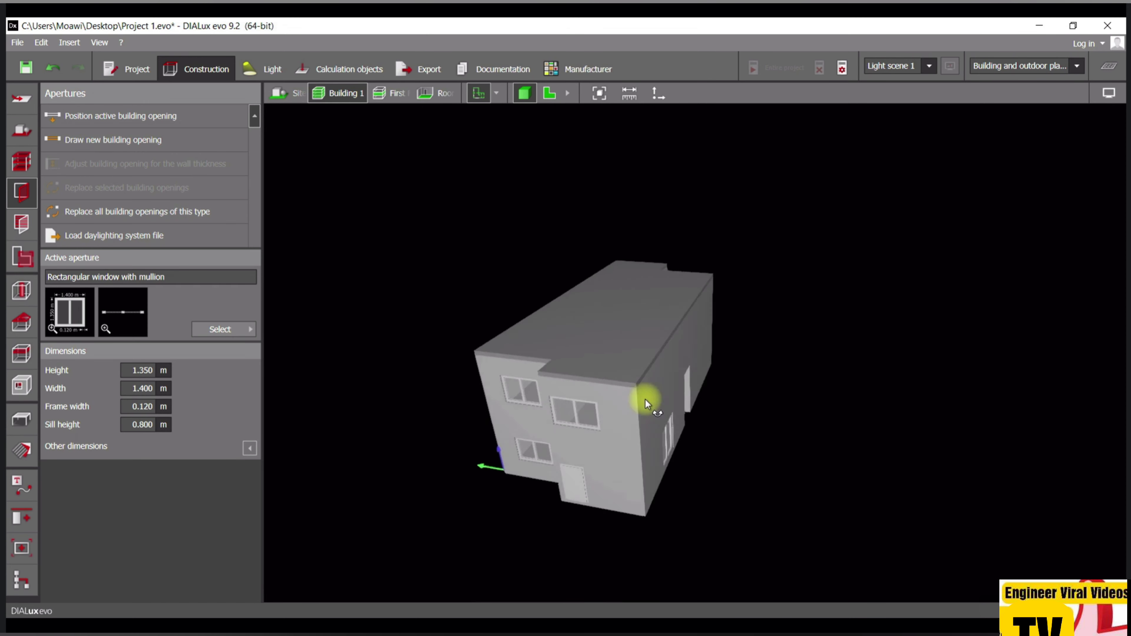
{"action": "left_click_drag", "start_coordinate": [649, 404], "coordinate": [699, 396]}
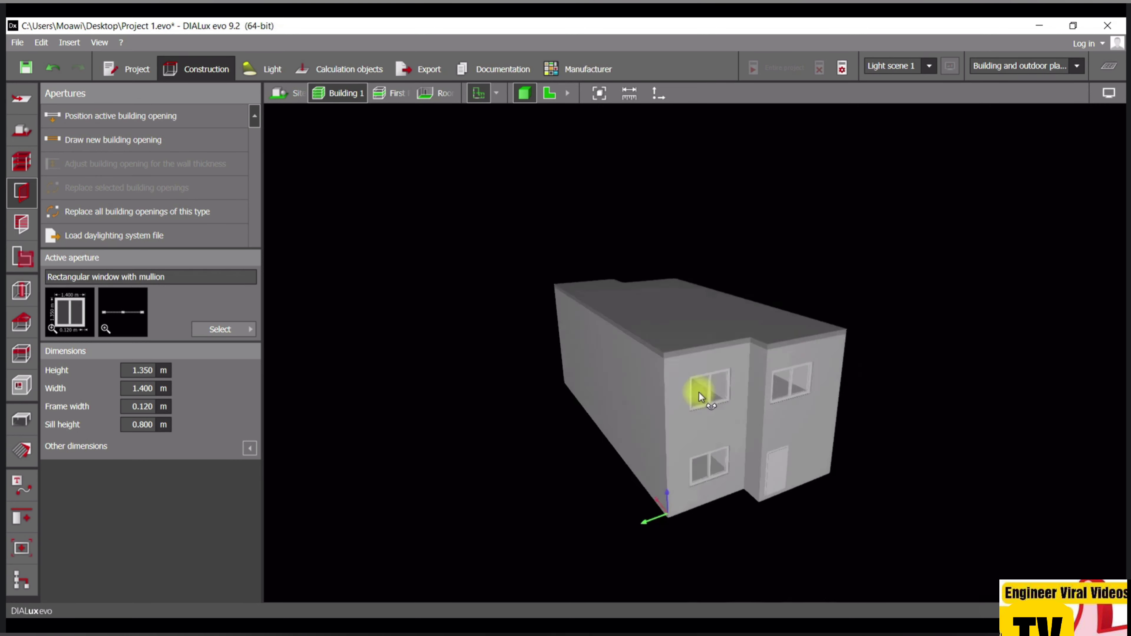